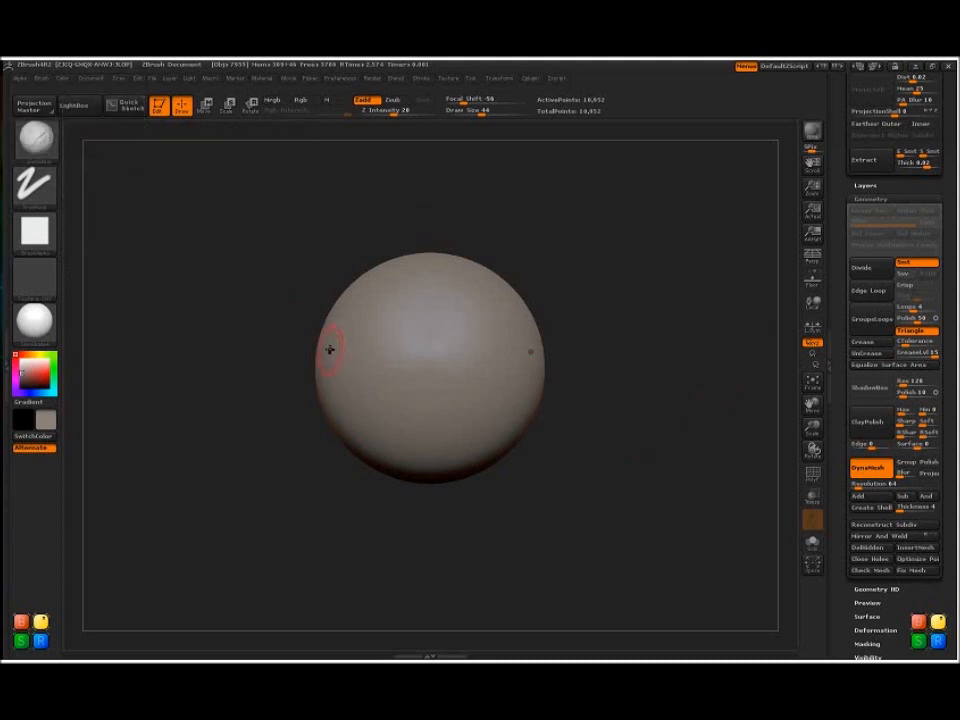
mouse_move(437, 348)
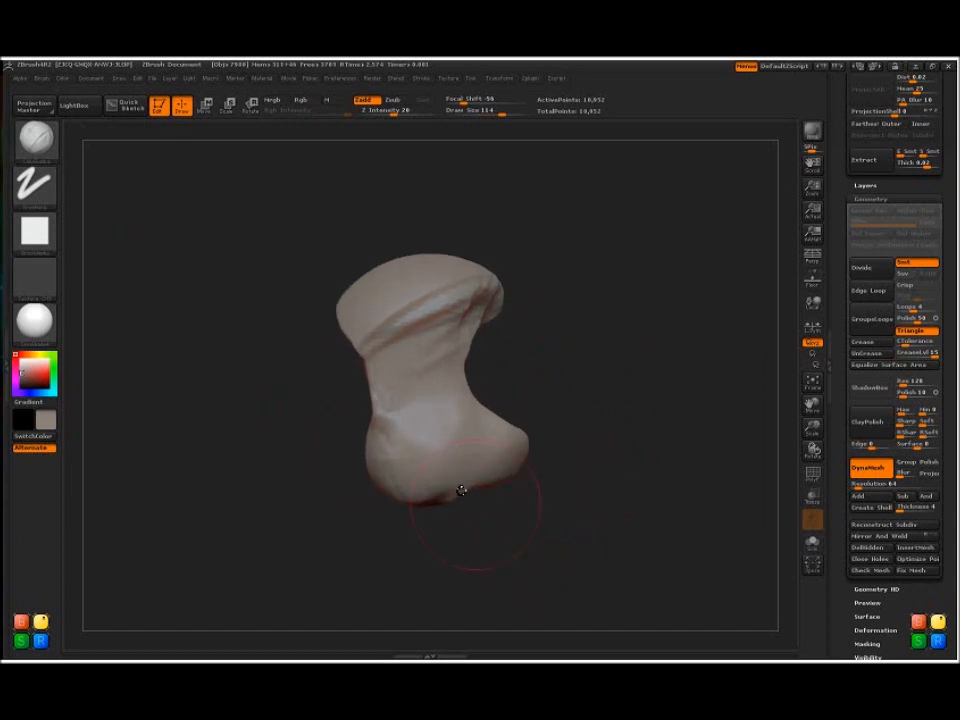
Orbit the rough bust and build up clay on the head ridges and shoulder masses.
drag(460, 490, 435, 533)
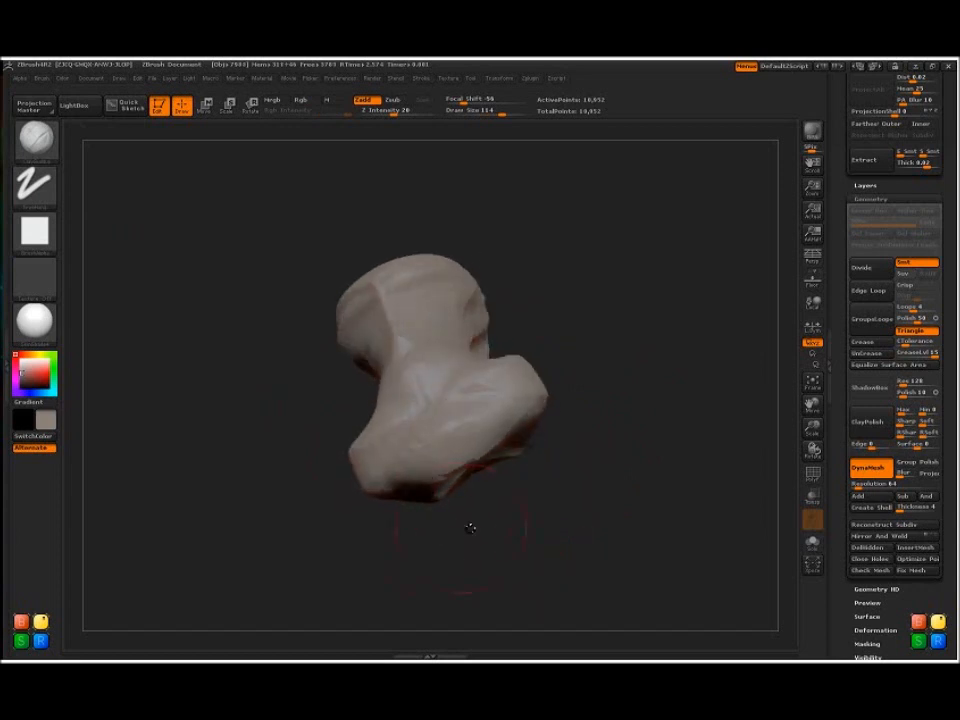
drag(470, 528, 427, 470)
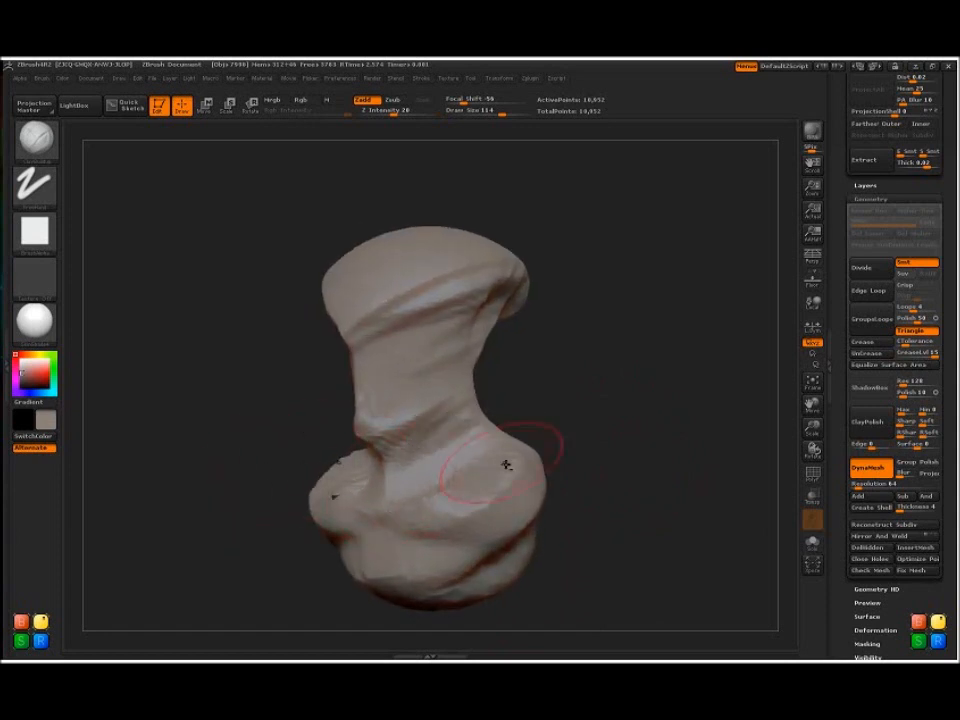
drag(505, 465, 458, 362)
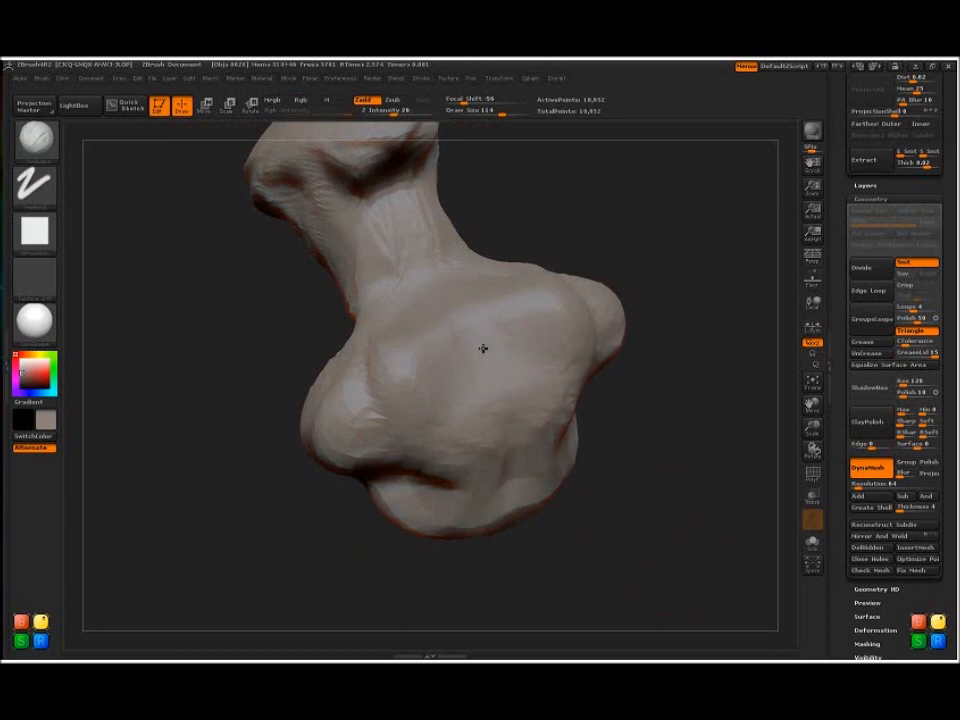
Deepen the crease under the jaw while orbiting around the head, neck and back of the neck.
drag(484, 349, 575, 405)
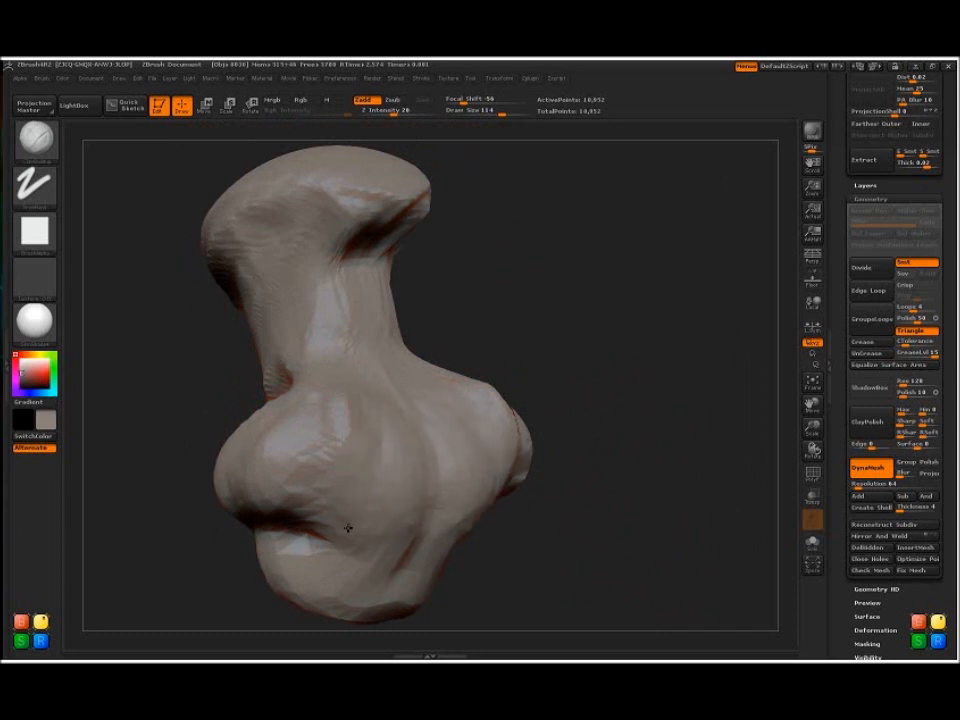
drag(348, 528, 652, 556)
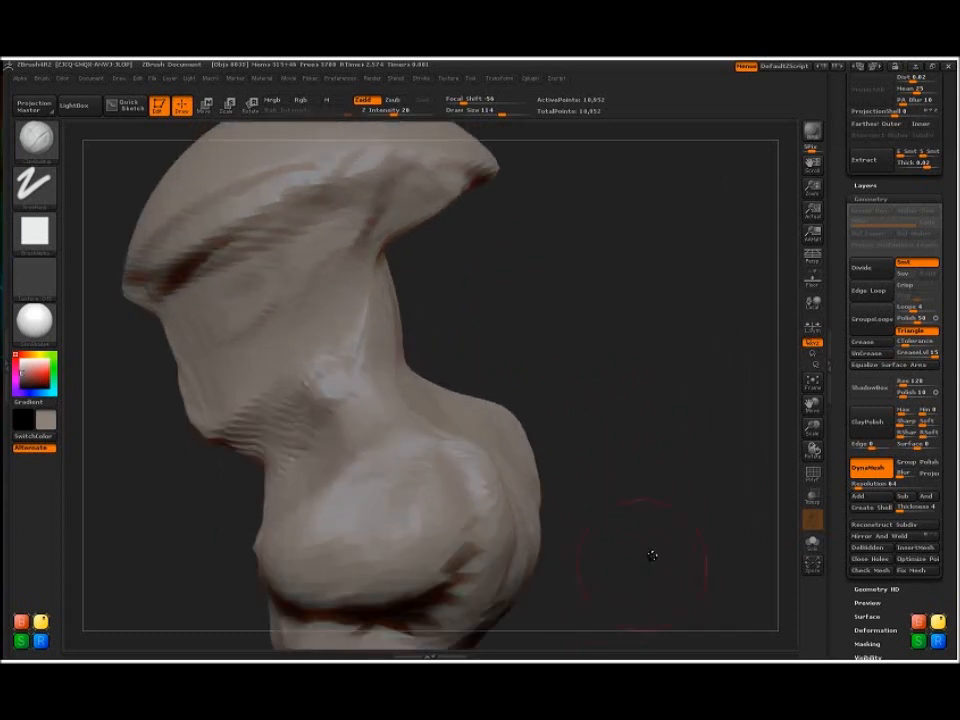
drag(650, 555, 260, 545)
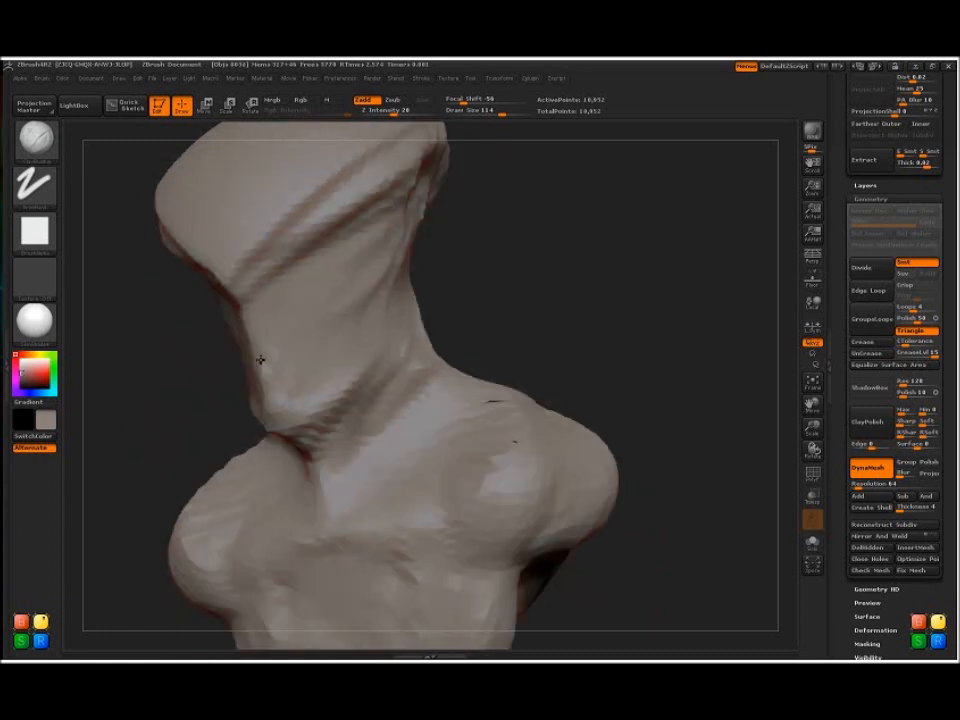
drag(260, 360, 355, 440)
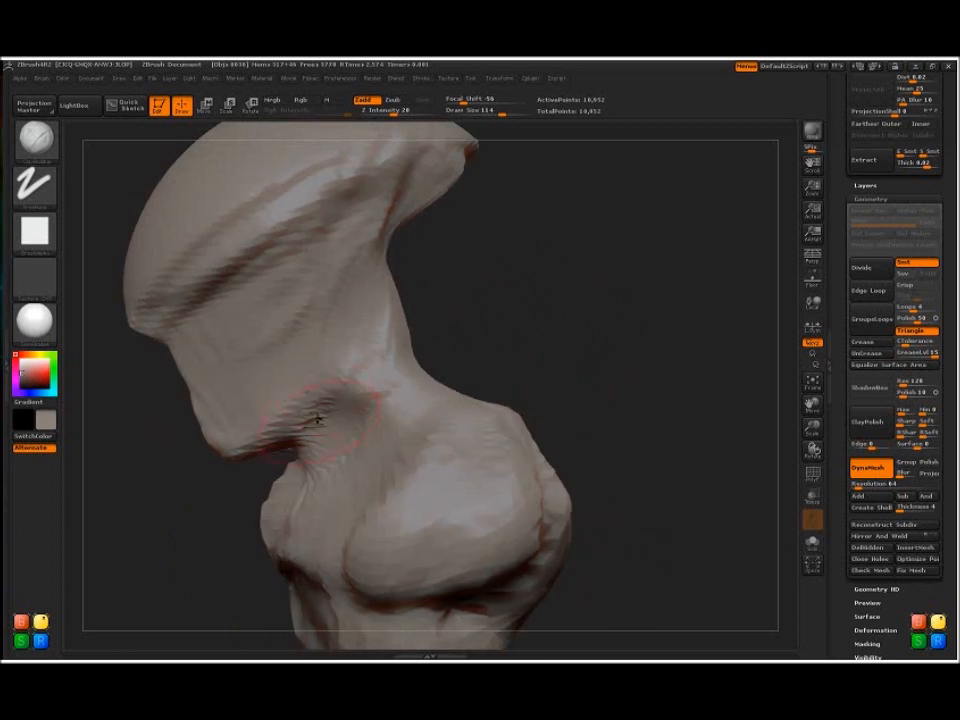
drag(320, 420, 310, 400)
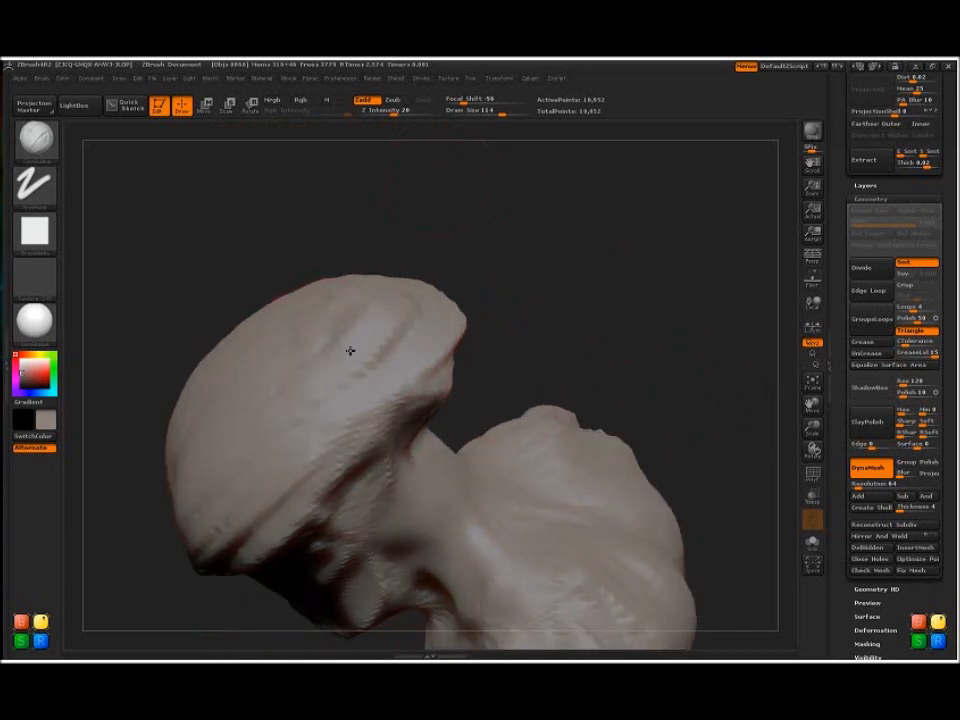
drag(350, 350, 235, 408)
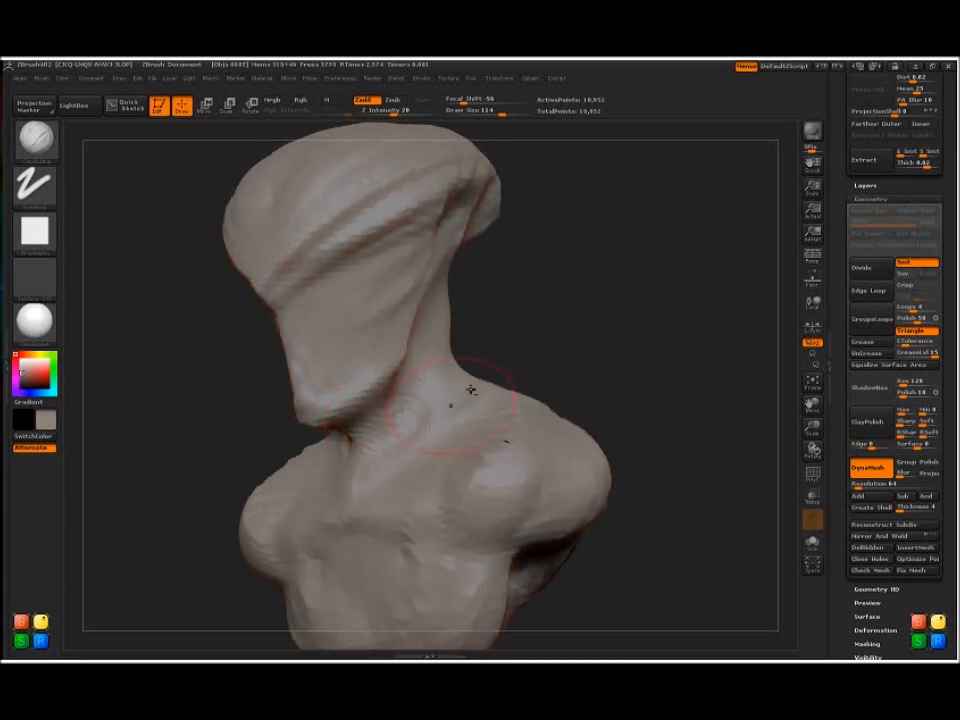
drag(470, 400, 430, 370)
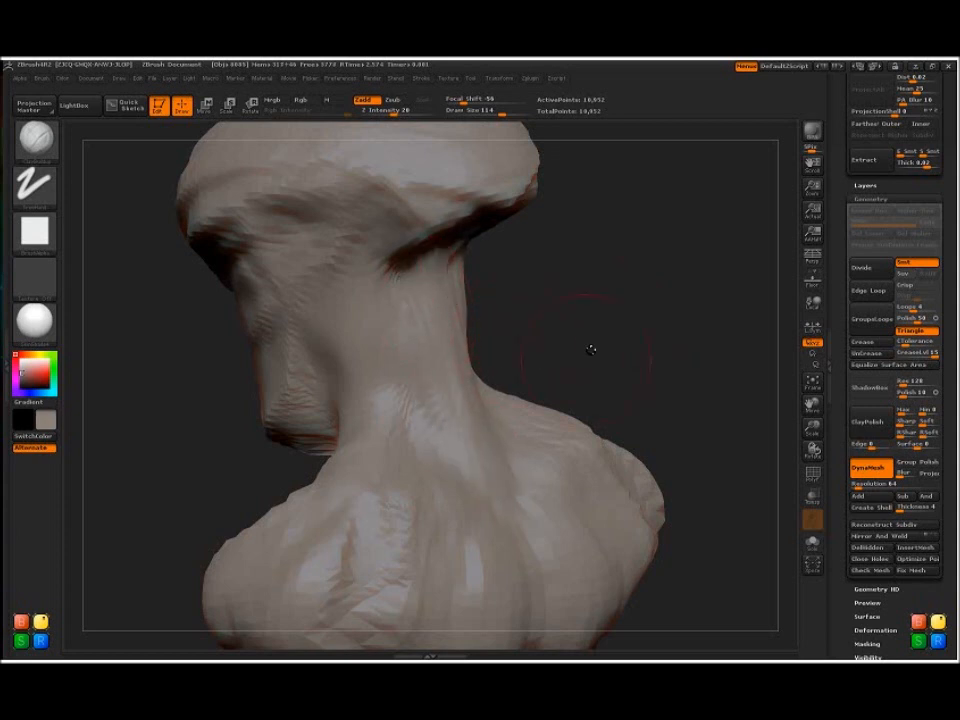
Build up the neck side, carve the under-jaw crease, then zoom out to the whole bust.
drag(590, 350, 400, 220)
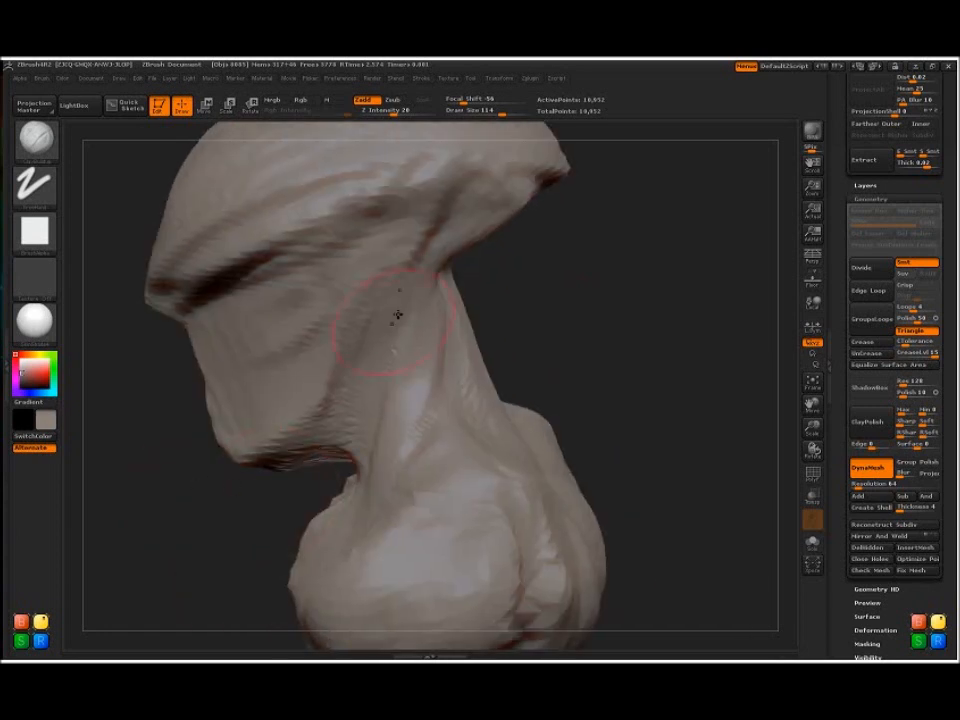
drag(398, 315, 358, 497)
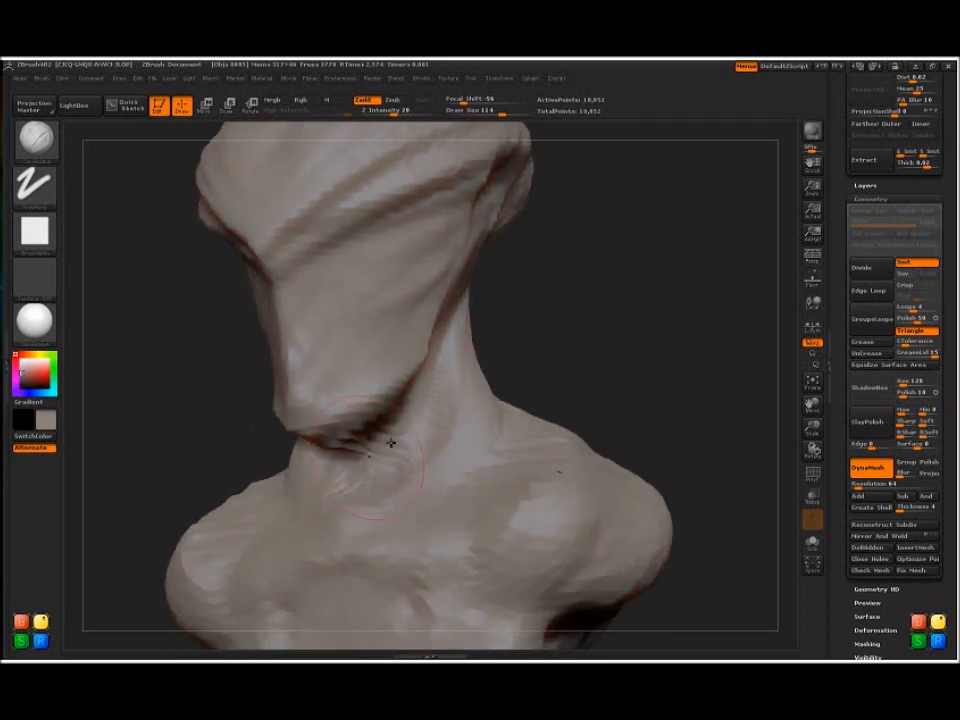
drag(390, 442, 430, 330)
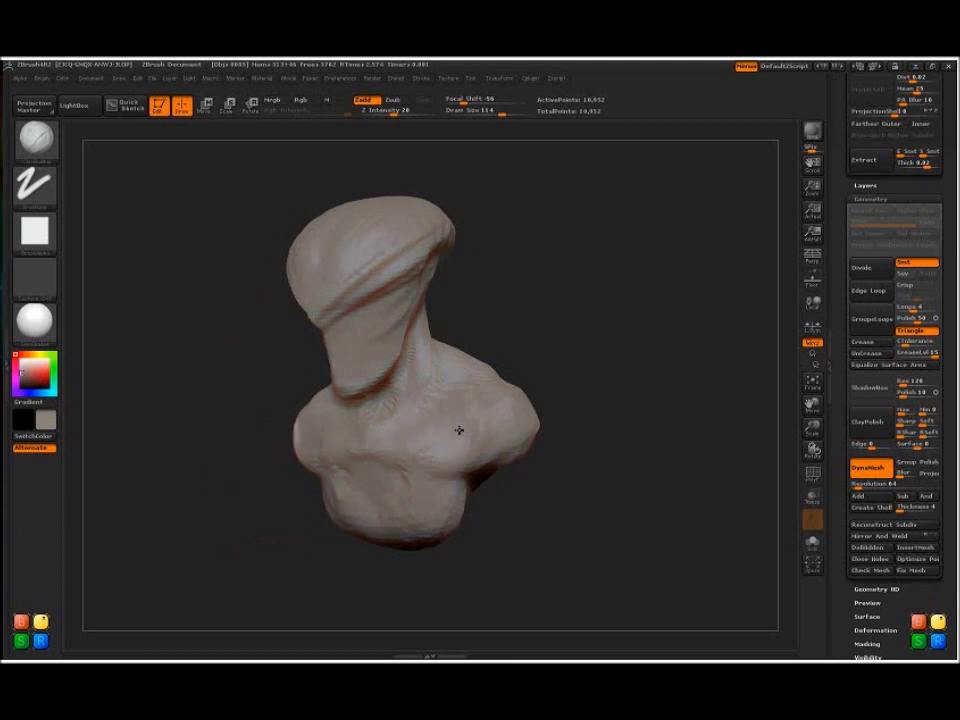
Orbit to the chest front and underside, then close in on the jaw-neck junction.
drag(460, 430, 510, 420)
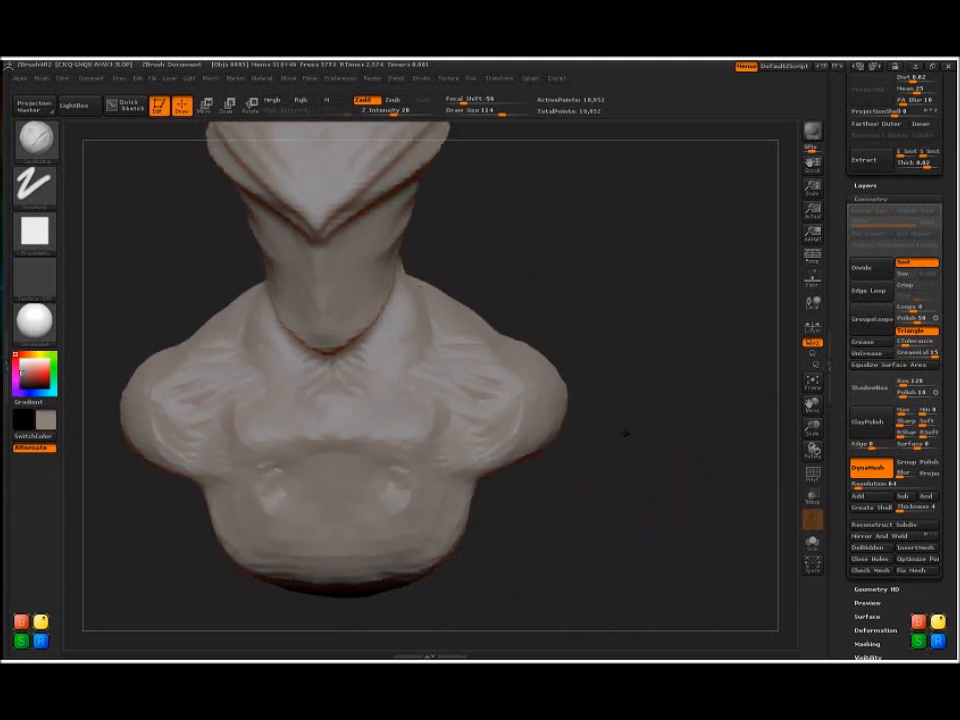
drag(625, 435, 430, 445)
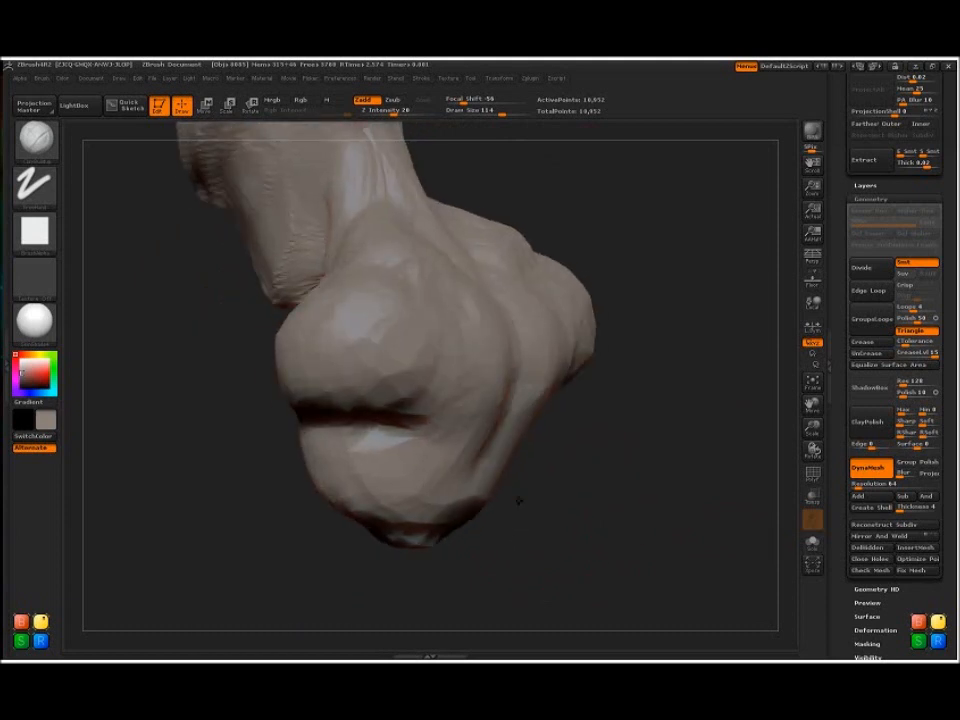
drag(520, 500, 360, 388)
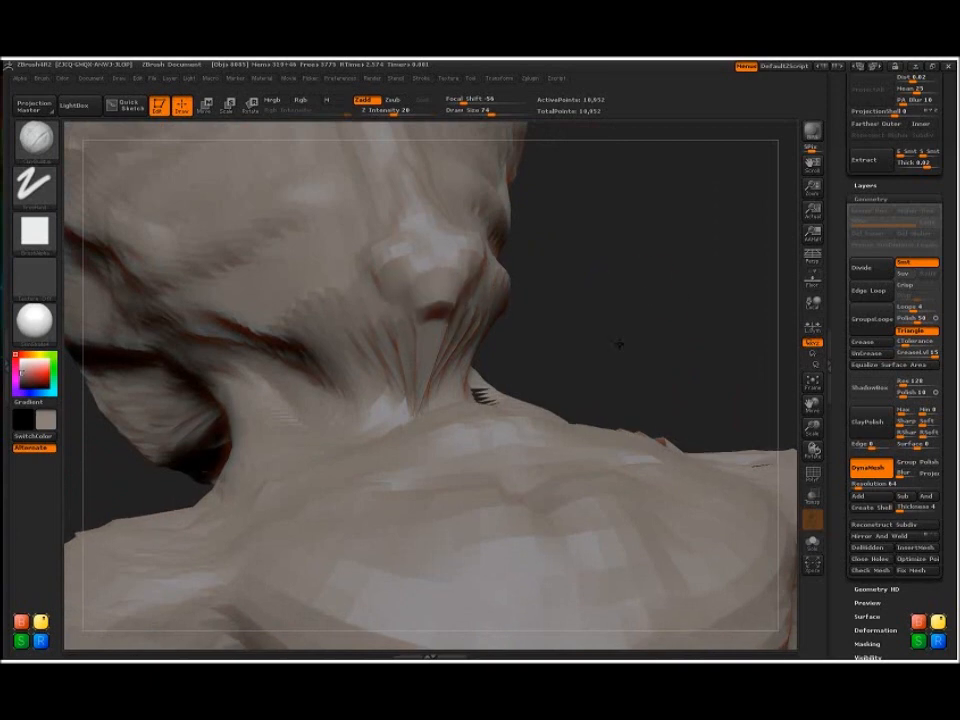
Carve an eye socket below the brow from a three-quarter view of the face.
drag(600, 350, 320, 420)
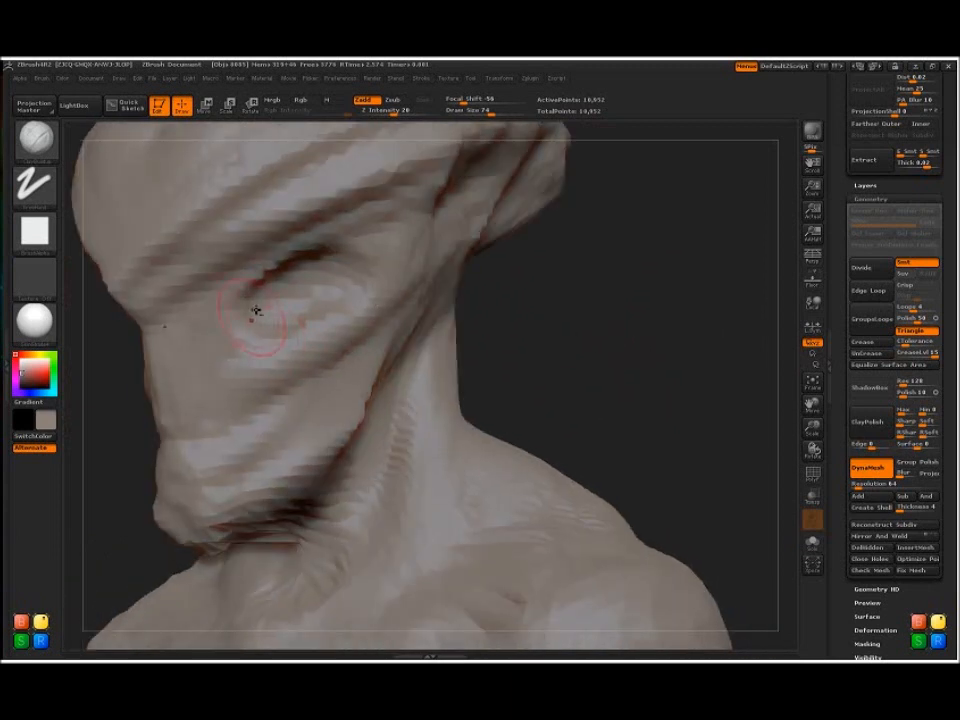
drag(255, 310, 310, 307)
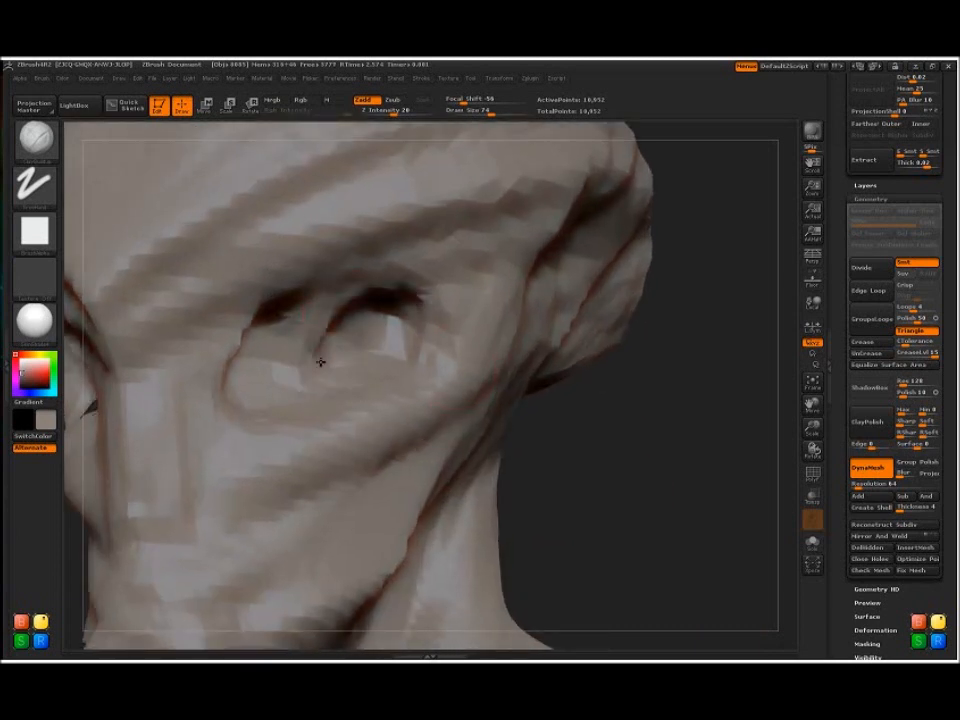
drag(320, 362, 278, 362)
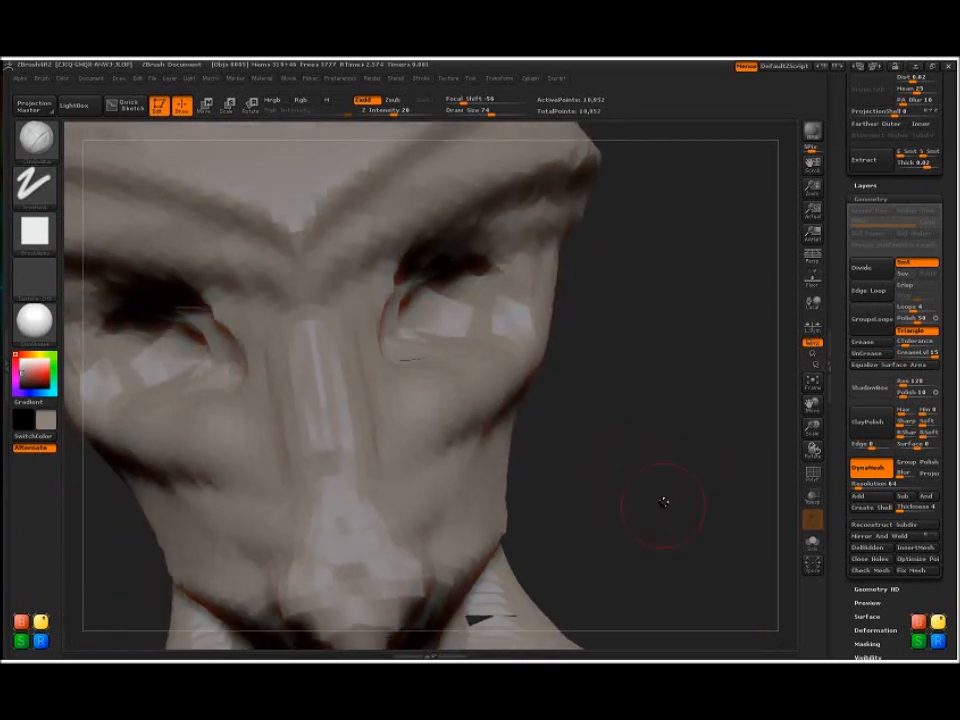
drag(663, 503, 655, 495)
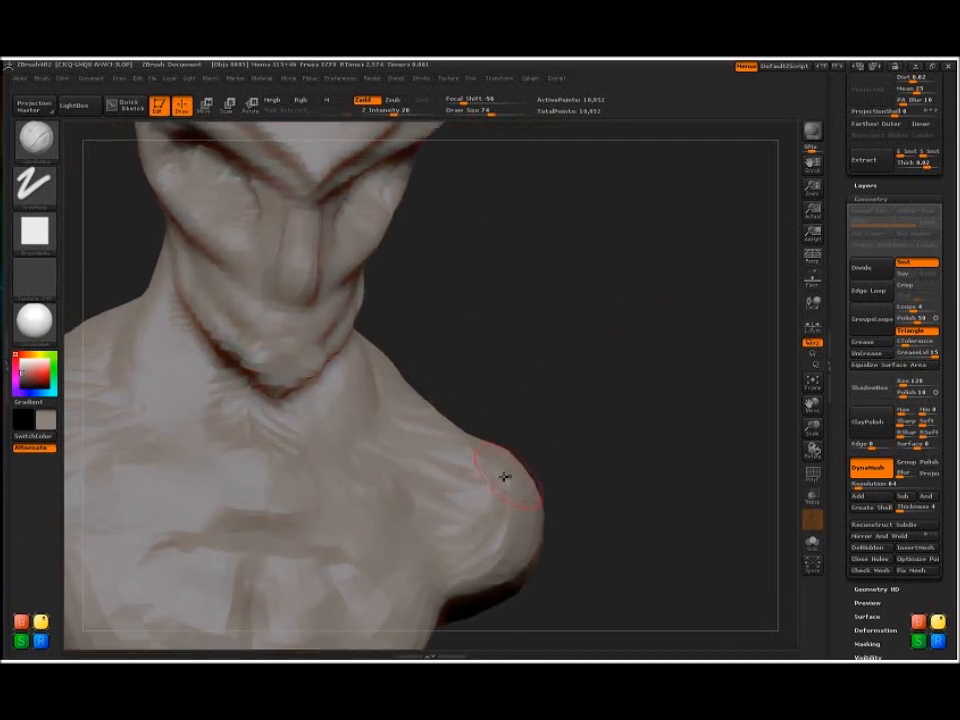
Build up clay mass on the shoulder, chest muscles and back of the shoulders.
drag(505, 477, 477, 432)
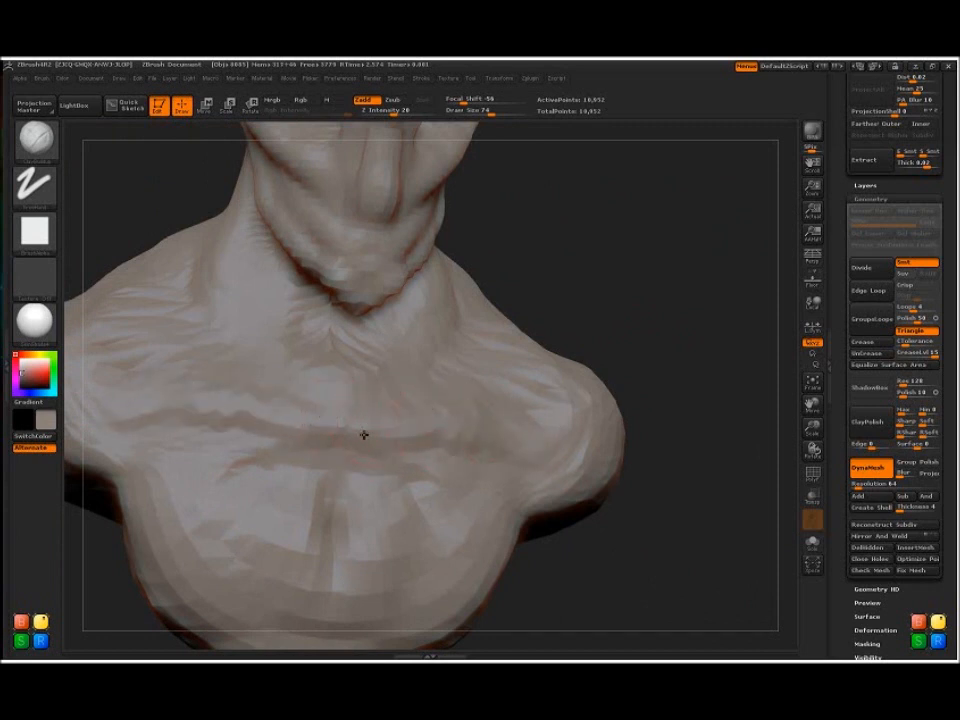
drag(365, 434, 414, 568)
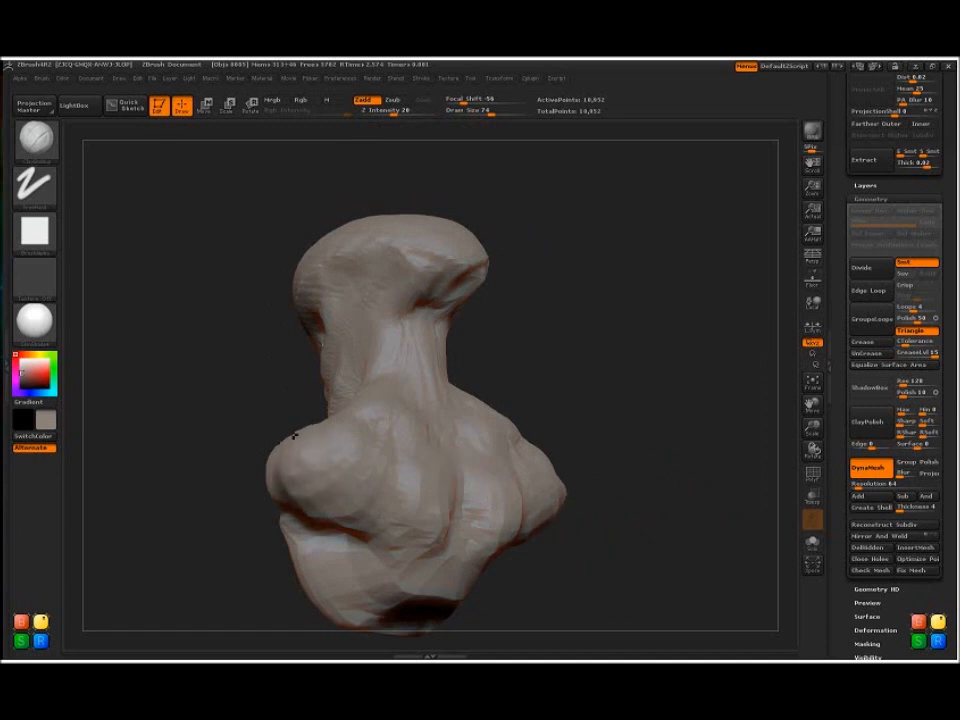
drag(300, 435, 637, 398)
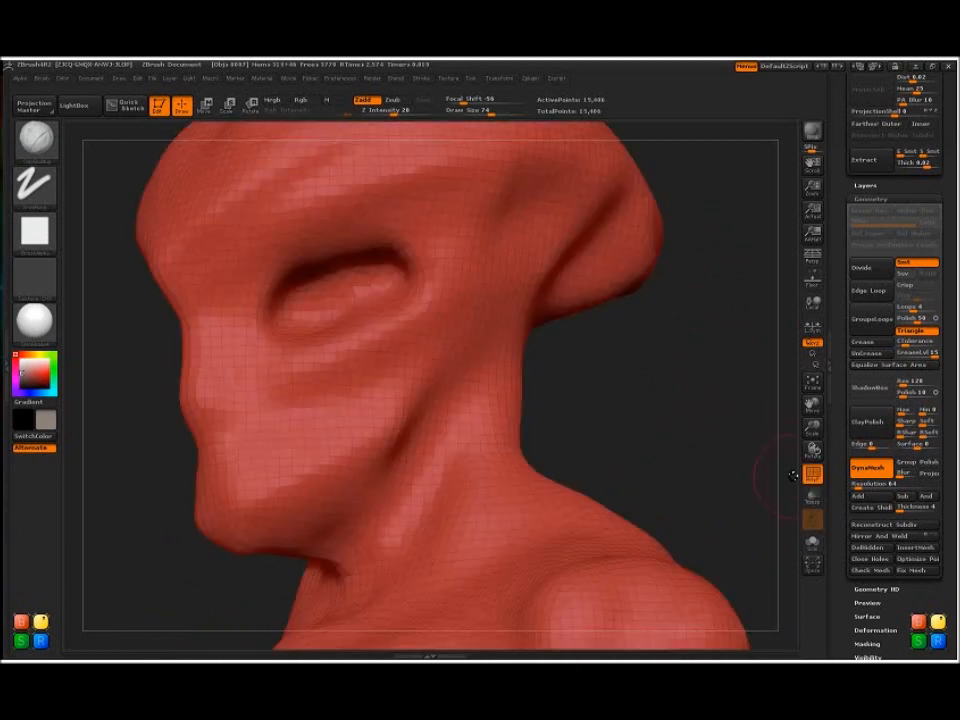
mouse_move(623, 400)
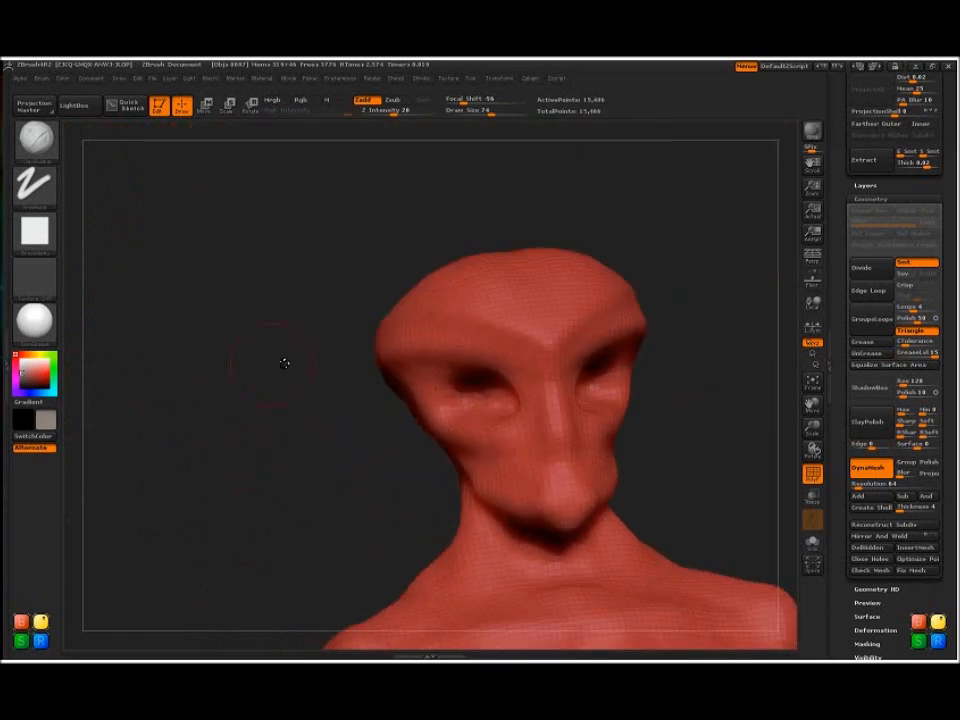
Orbit around the head to a side view.
drag(285, 363, 675, 458)
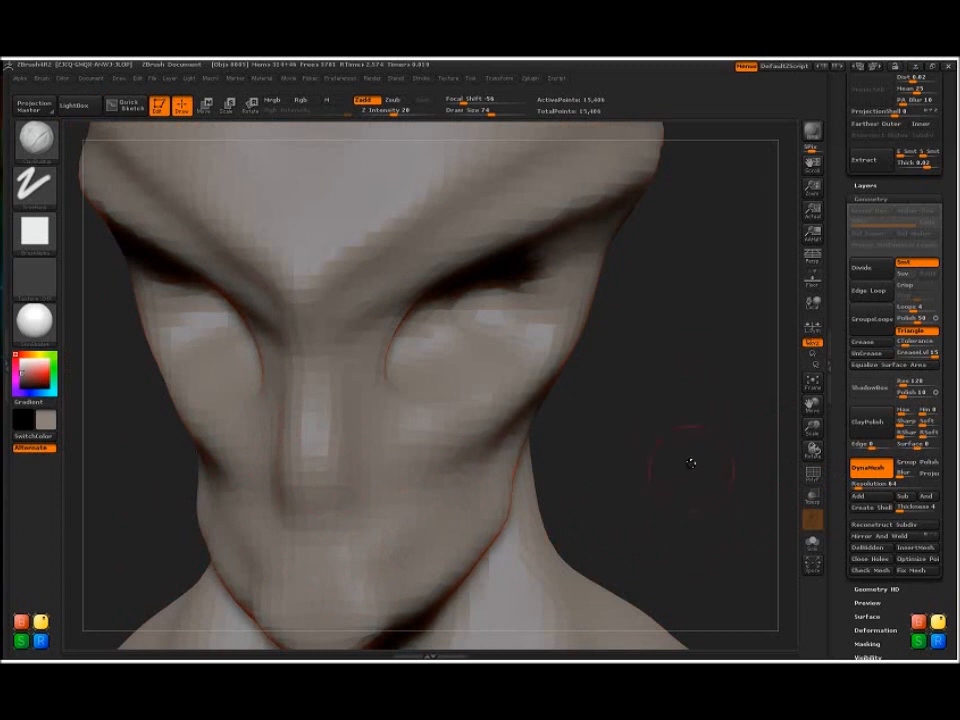
drag(690, 462, 445, 442)
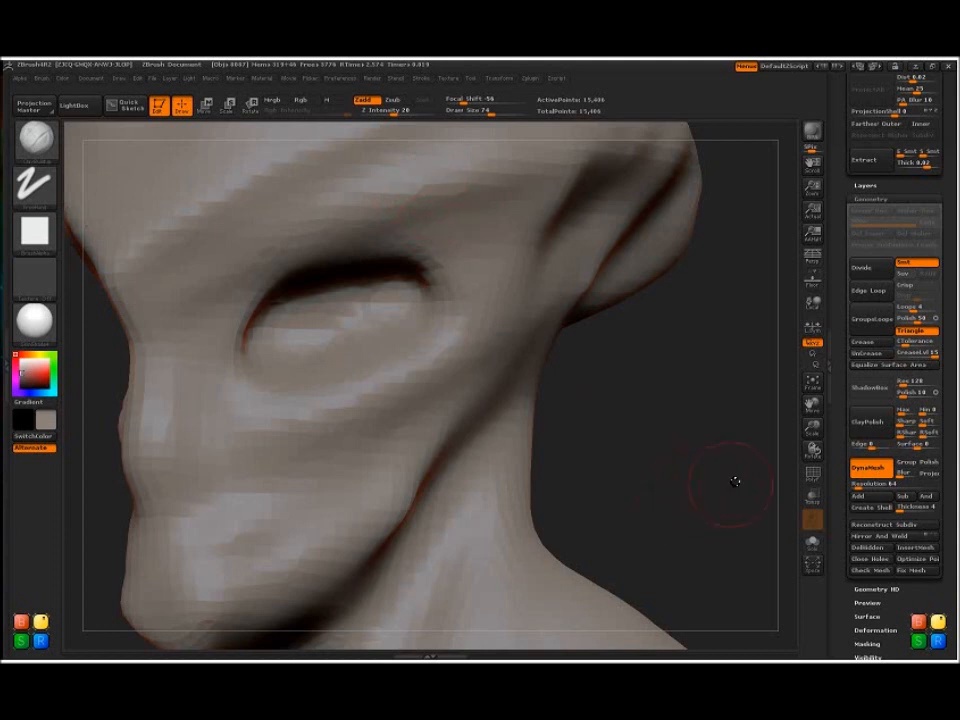
mouse_move(368, 433)
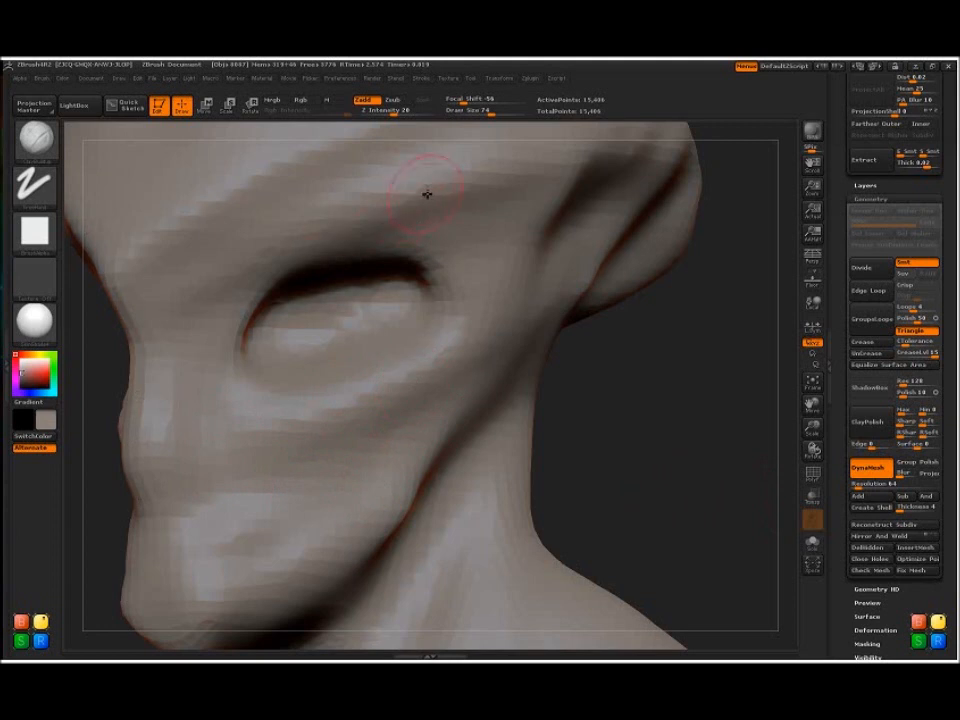
mouse_move(327, 460)
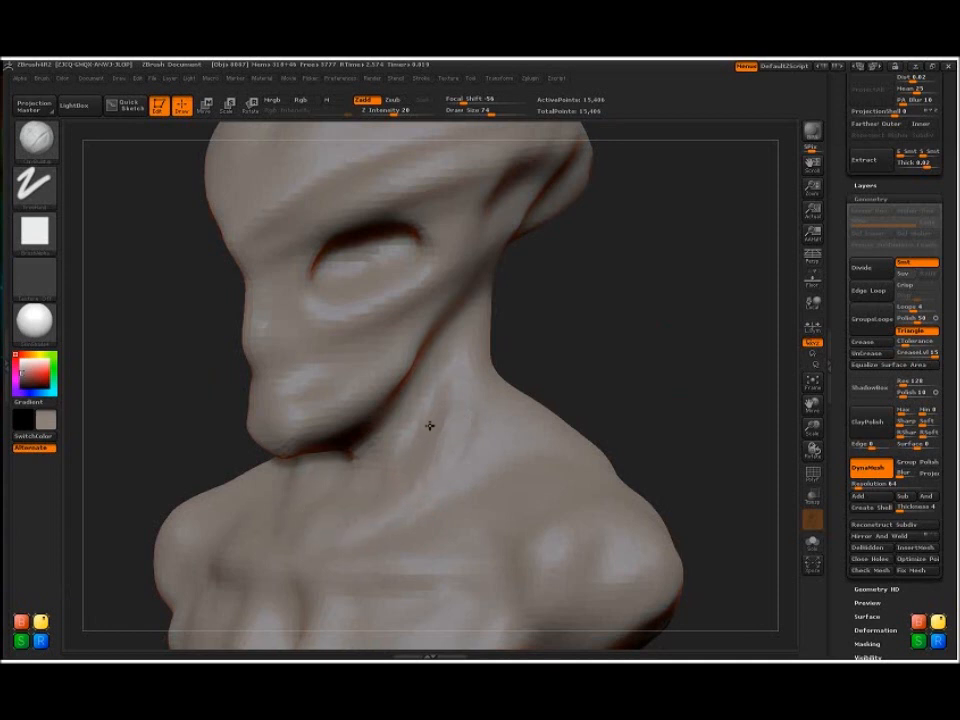
Sculpt the neck, brow ridges, cheek and jaw underside with Clay Buildup.
drag(430, 425, 557, 385)
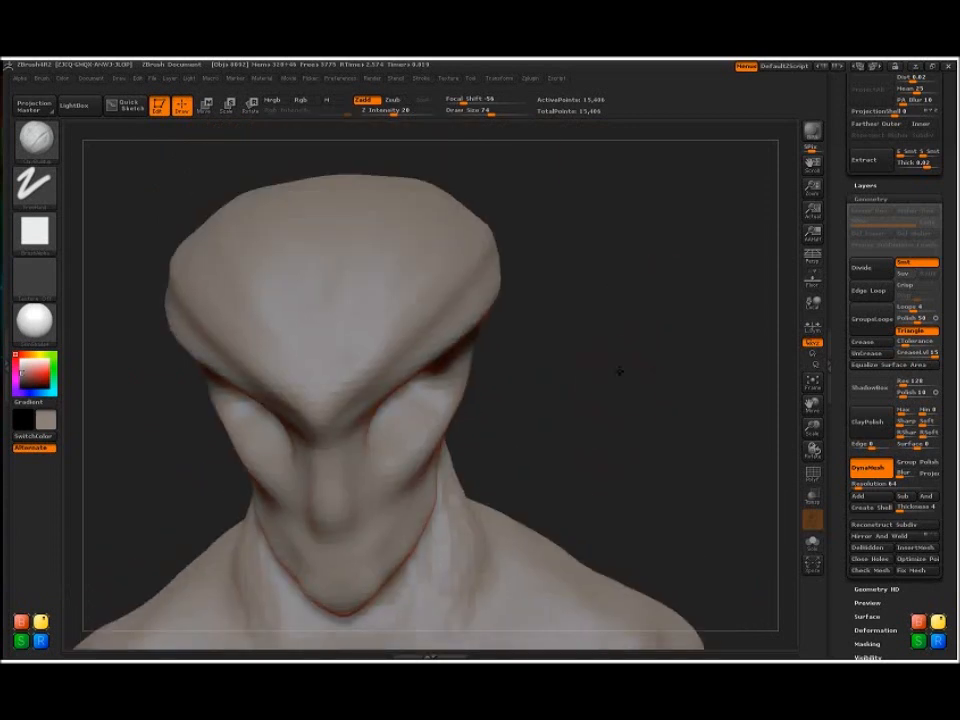
drag(620, 370, 440, 348)
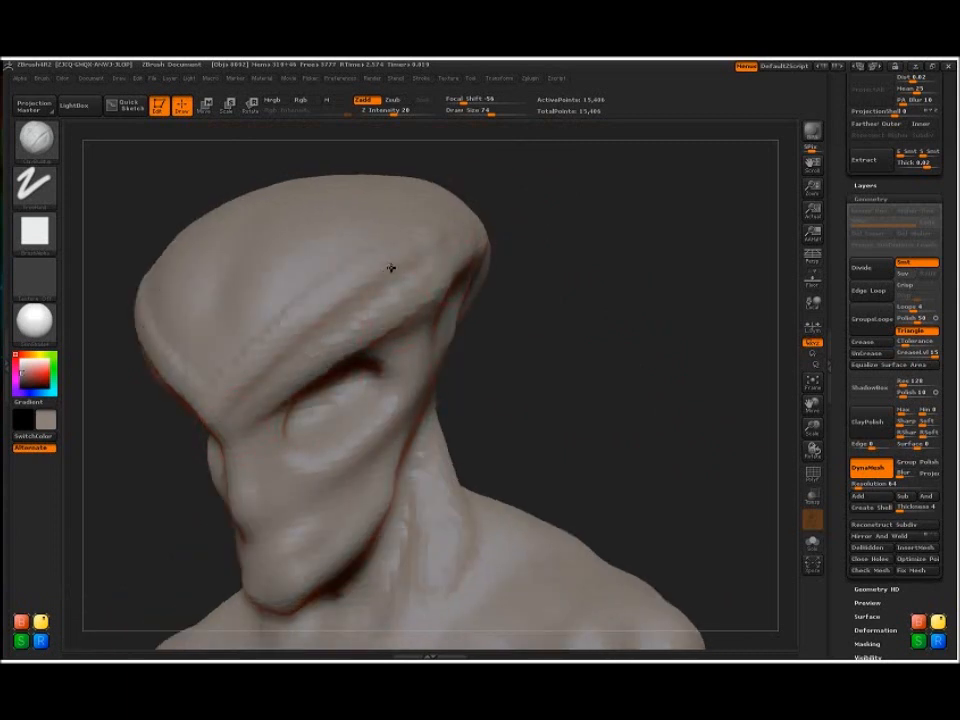
drag(390, 268, 228, 330)
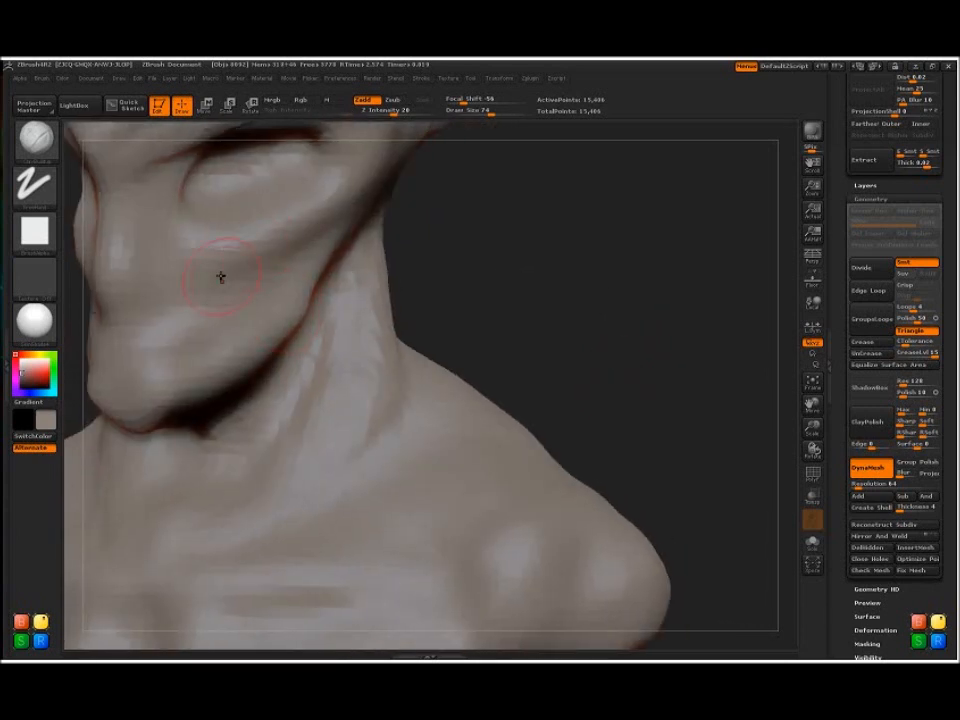
drag(221, 277, 356, 187)
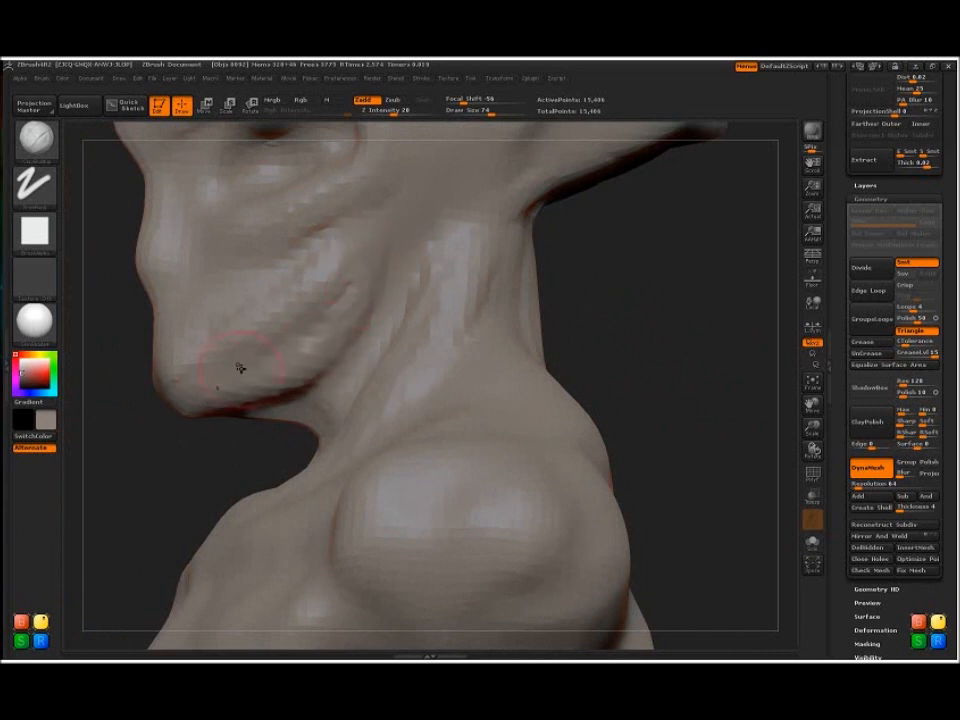
drag(240, 370, 338, 345)
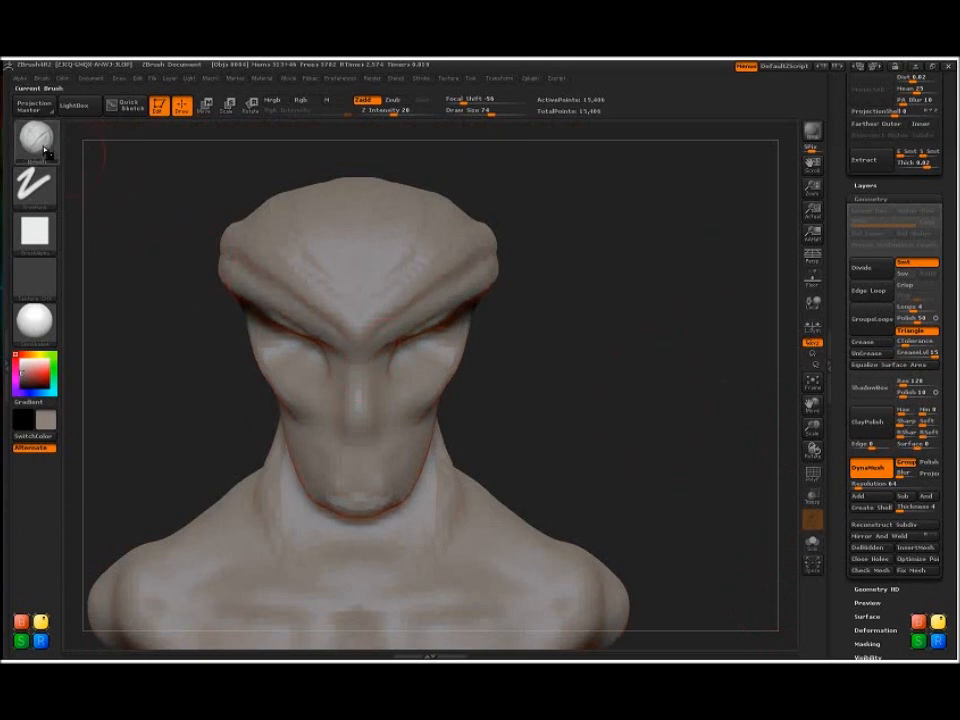
Insert a sphere with the InsertSphere brush and move it into the eye socket.
click(35, 140)
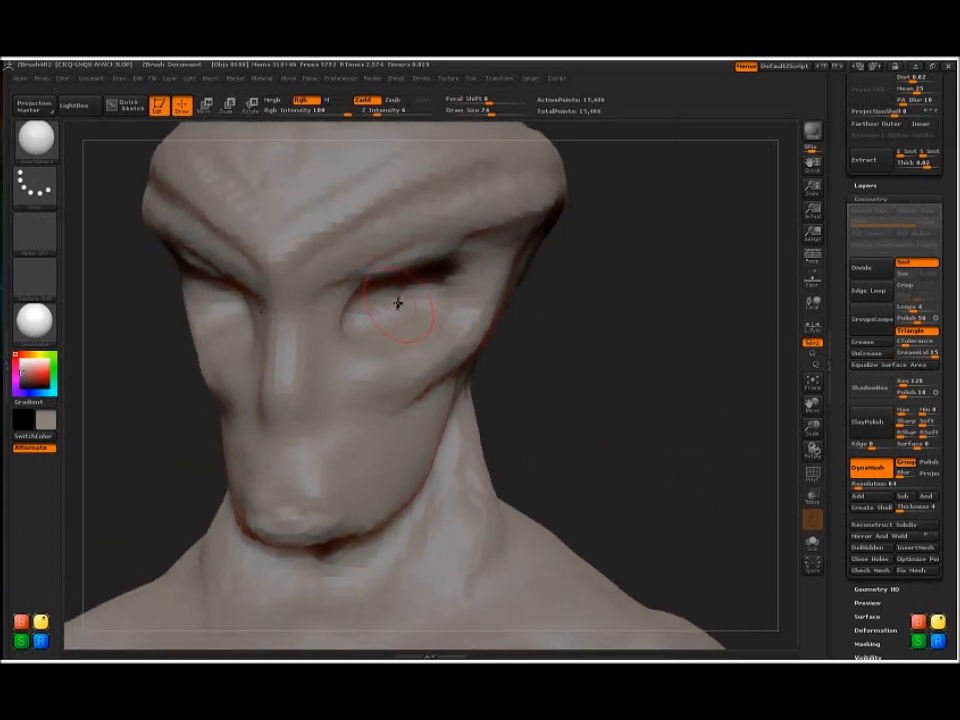
drag(400, 303, 390, 280)
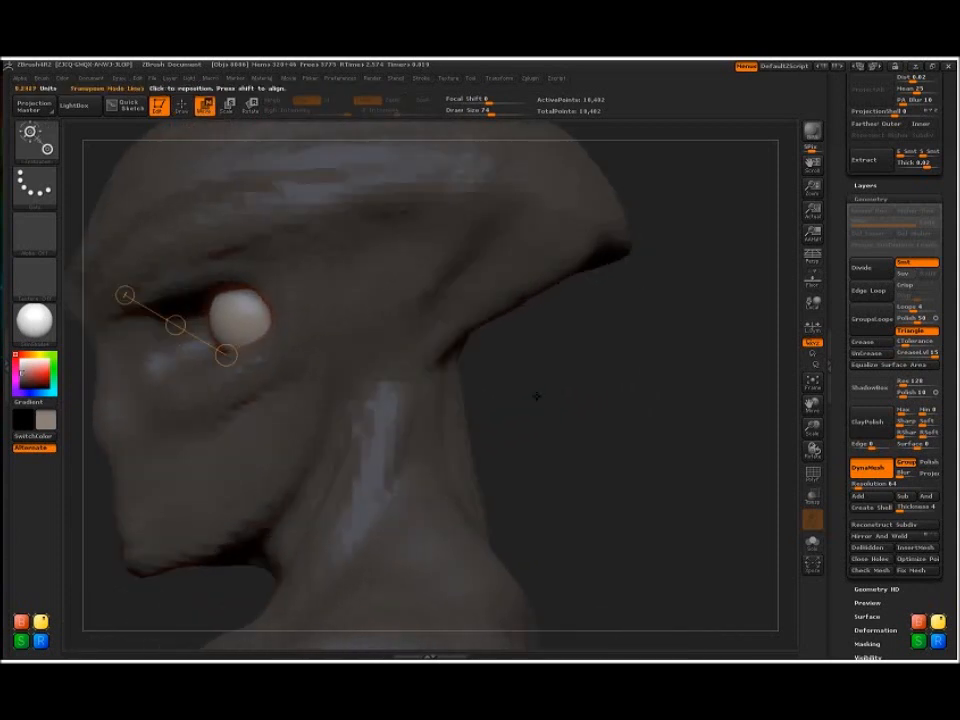
drag(125, 295, 243, 322)
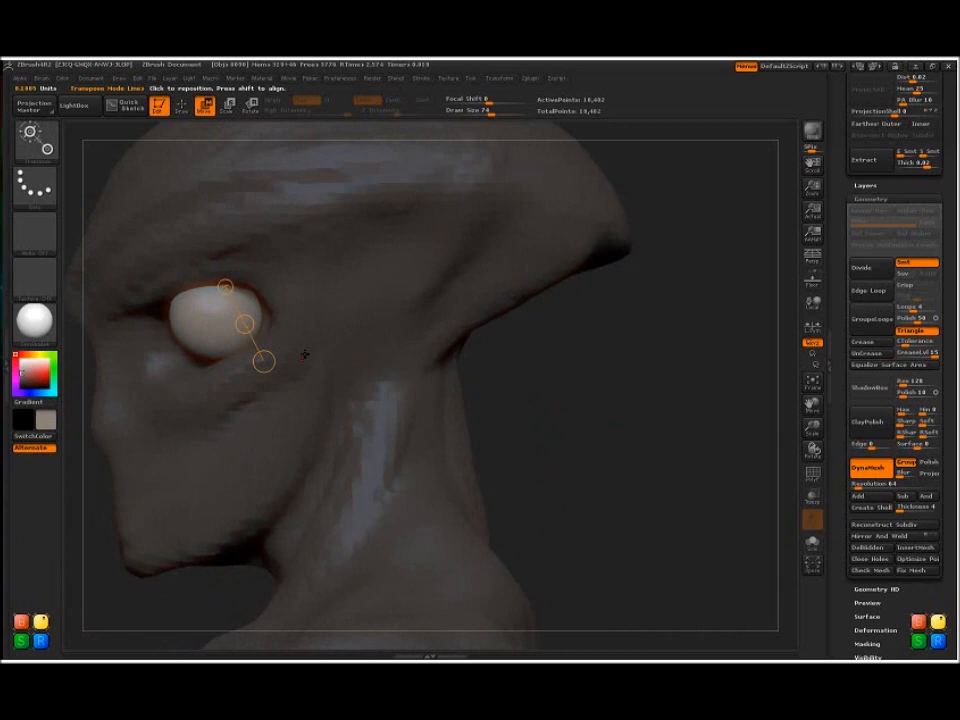
drag(262, 362, 237, 328)
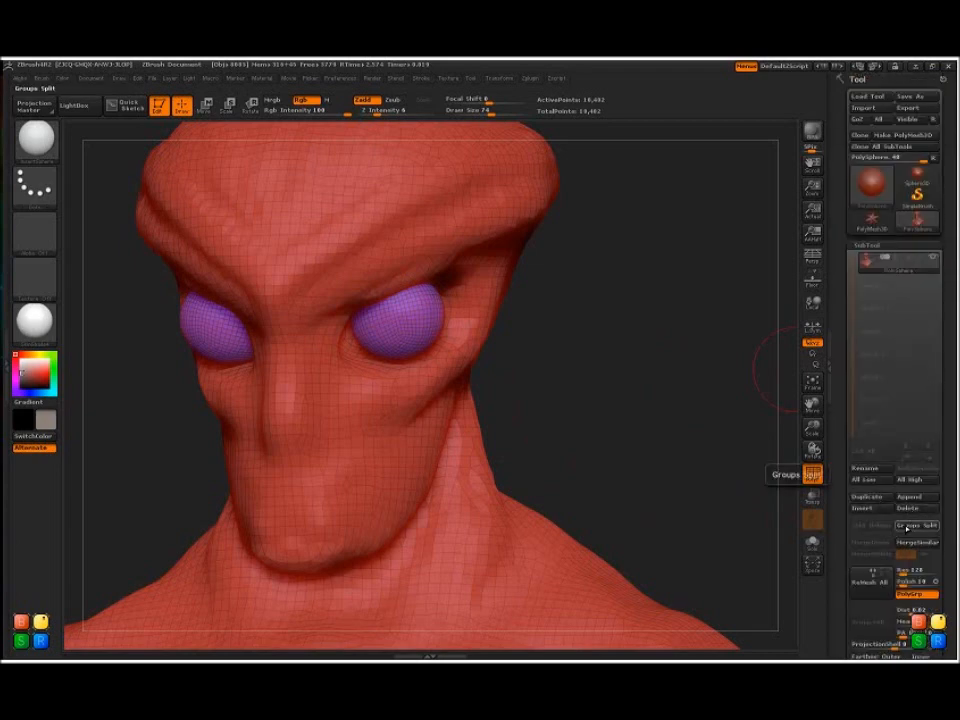
Split the eyeballs off into their own subtool, confirming the non-undoable split.
click(915, 525)
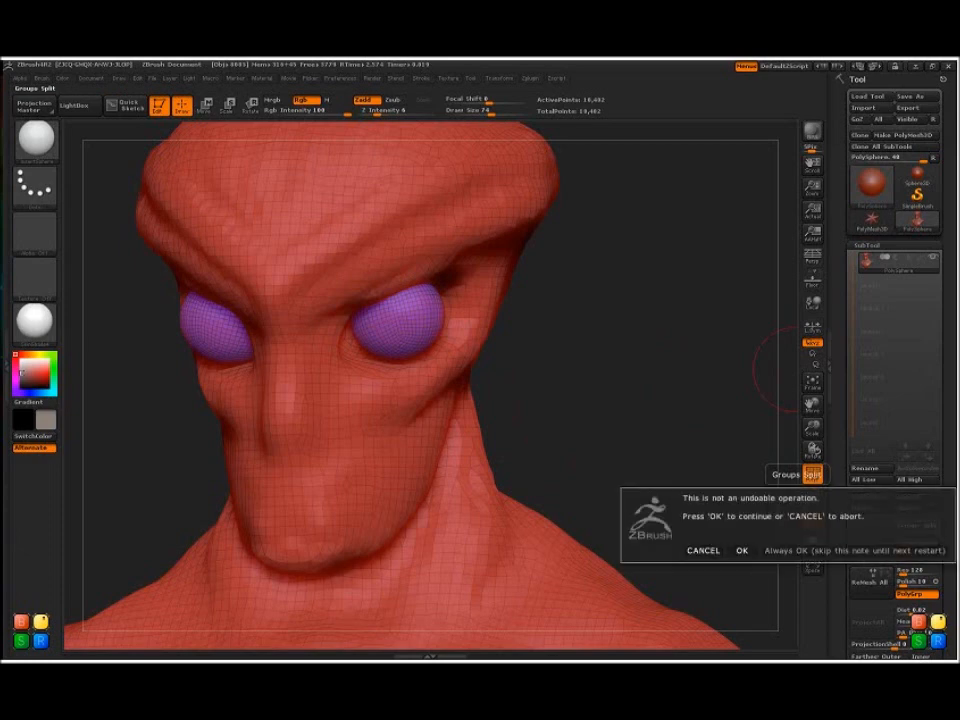
click(742, 551)
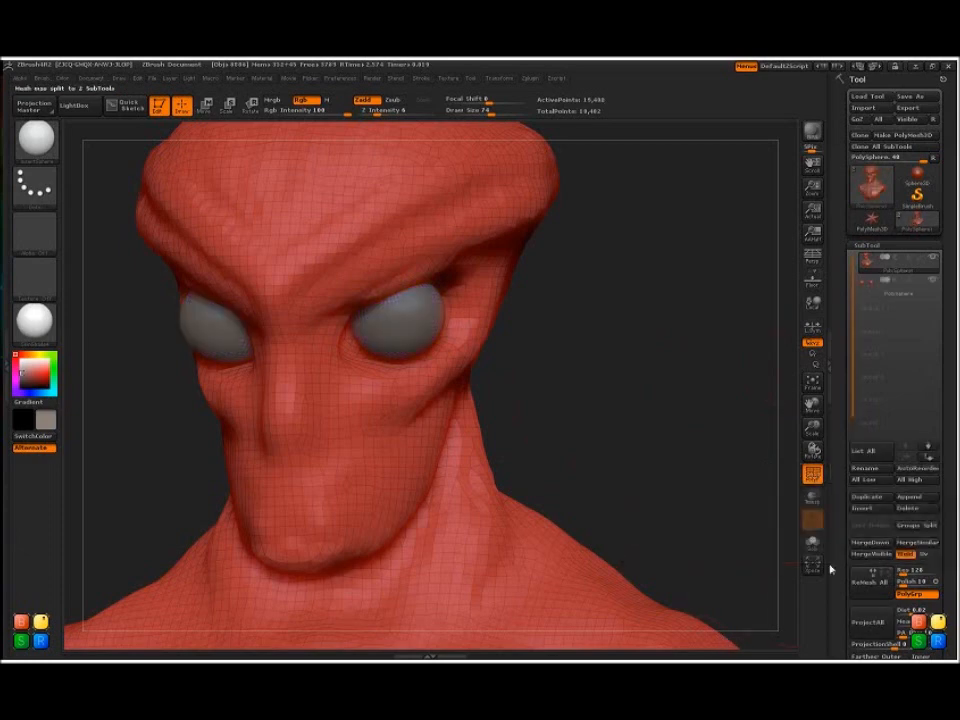
mouse_move(872, 272)
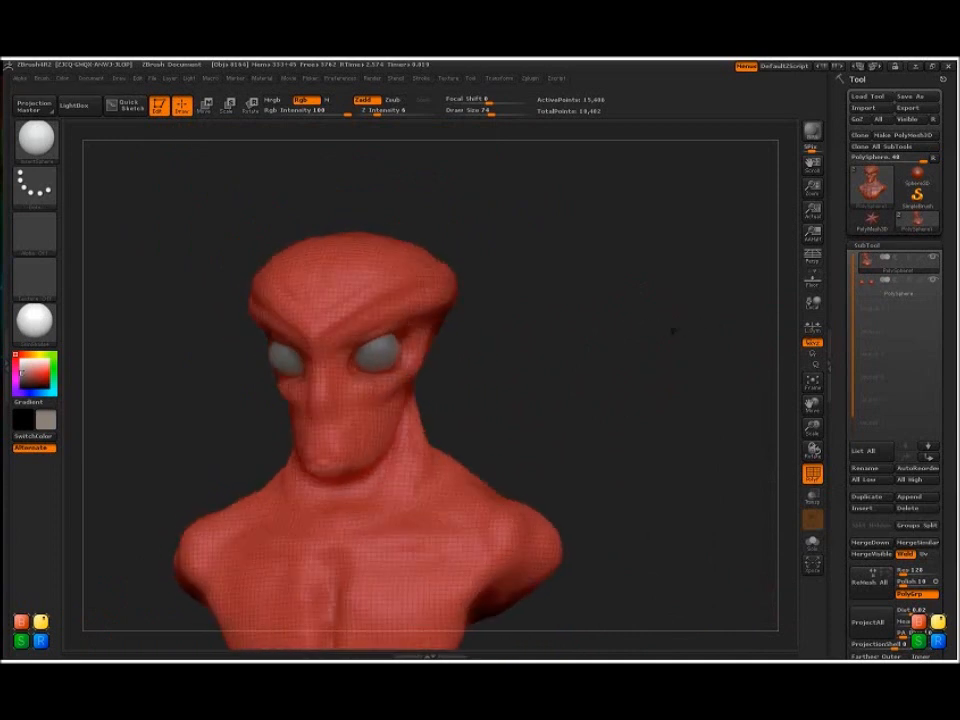
mouse_move(895, 270)
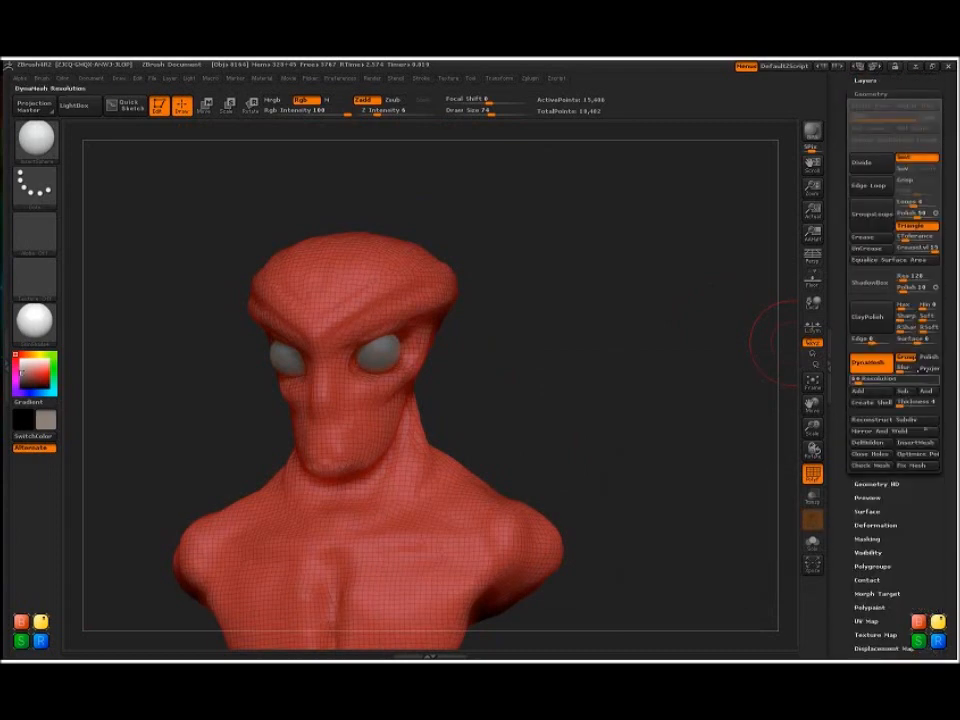
mouse_move(812, 473)
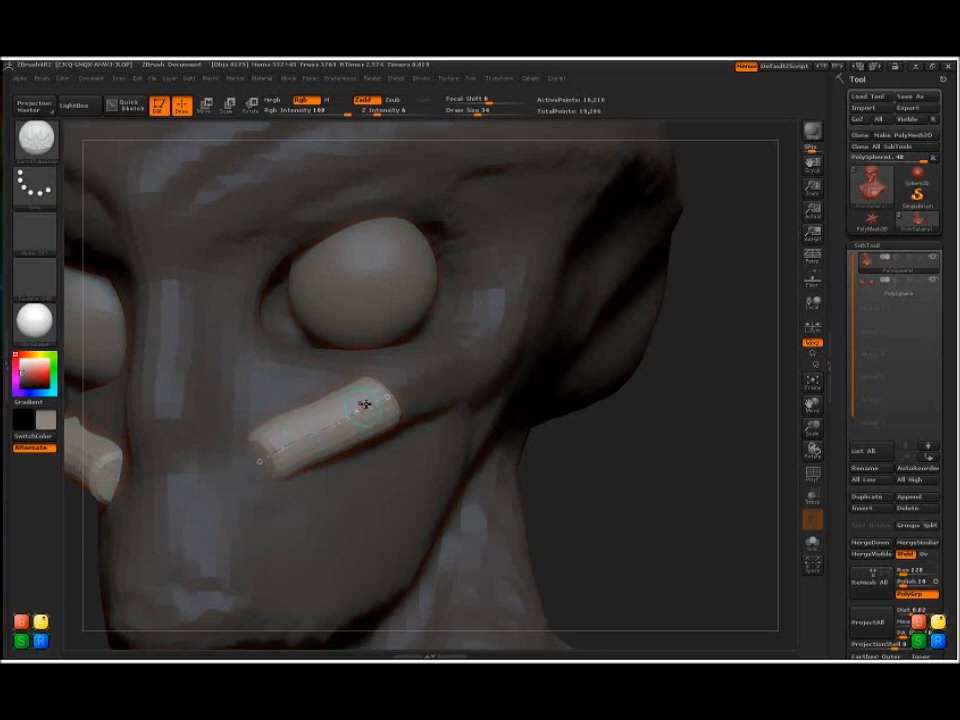
Draw a trial CurveTube eyelid stroke below the eye.
drag(365, 405, 250, 470)
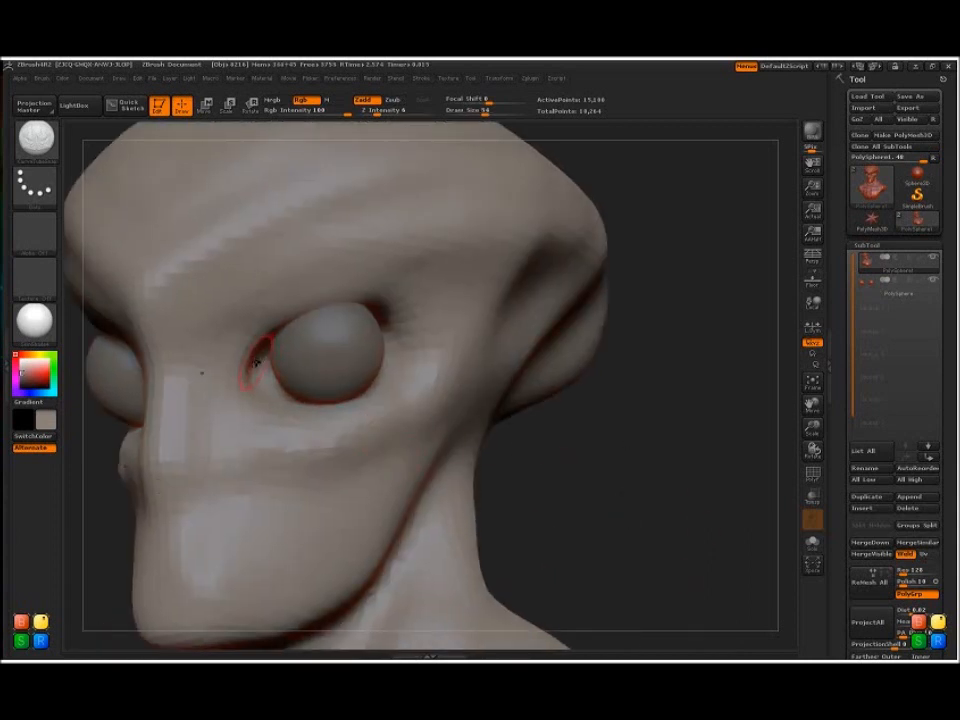
Trace a CurveTube along the eye's top edge and bend its points into an arched upper lid.
drag(255, 365, 330, 310)
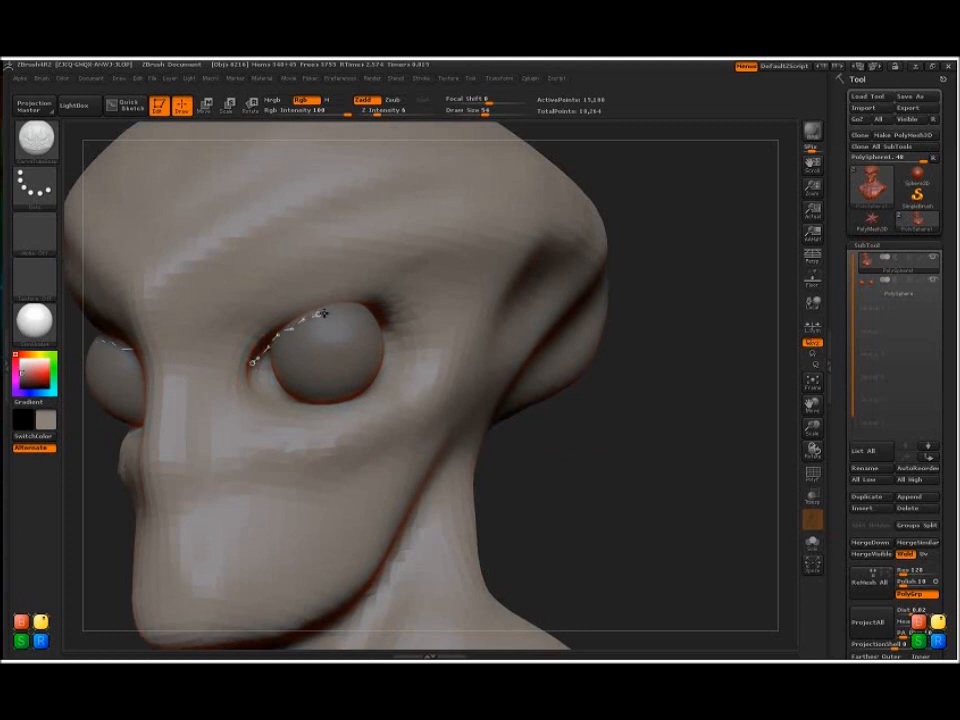
drag(330, 320, 440, 330)
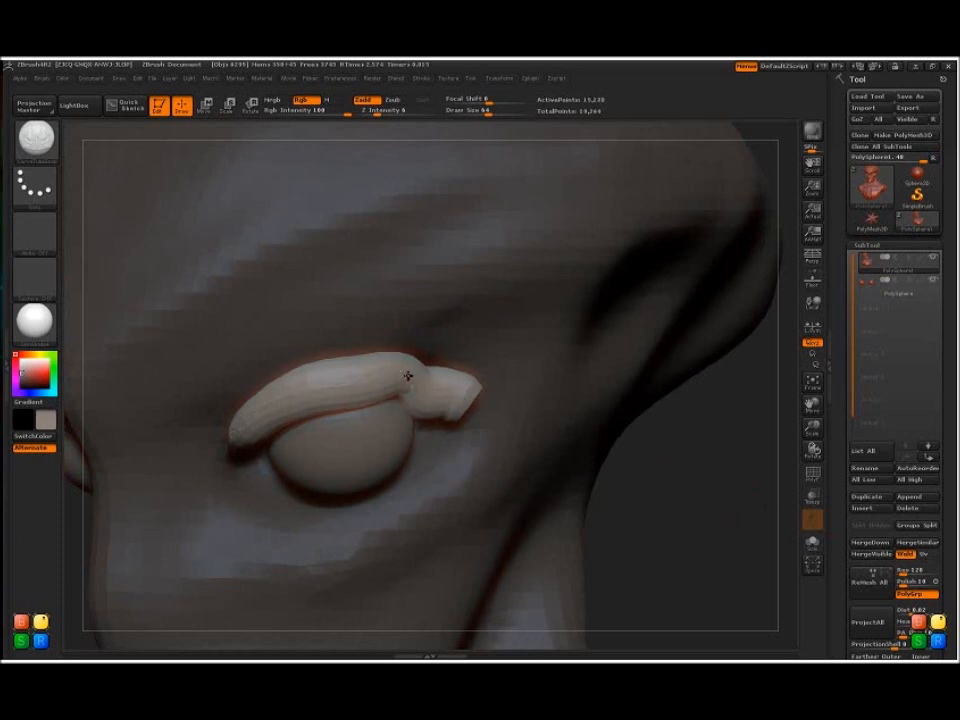
drag(408, 375, 390, 387)
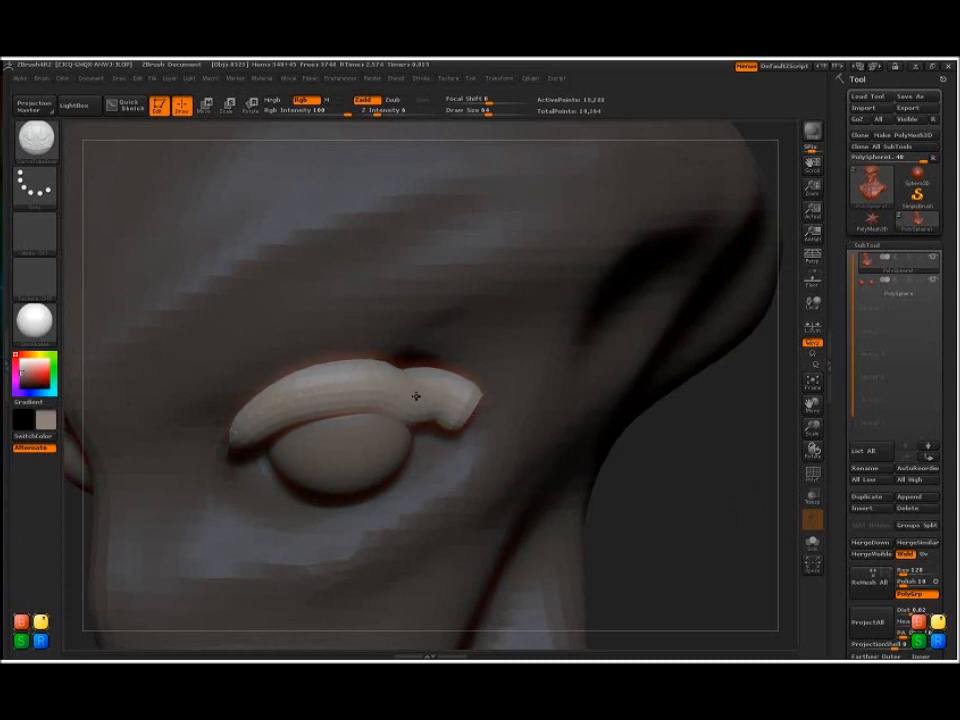
drag(416, 396, 398, 388)
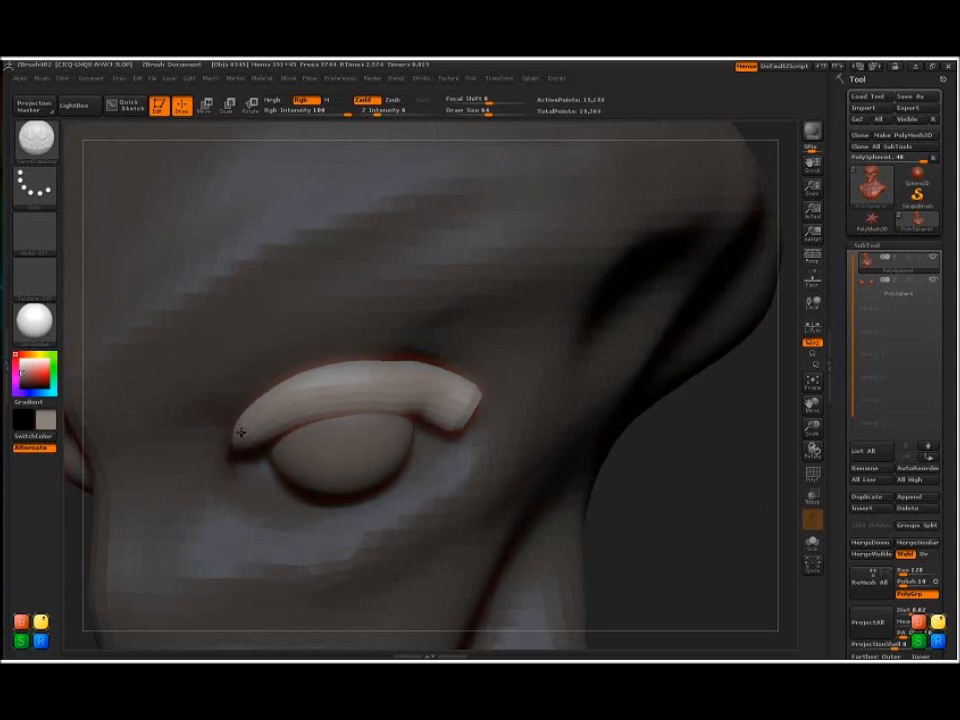
drag(240, 430, 475, 415)
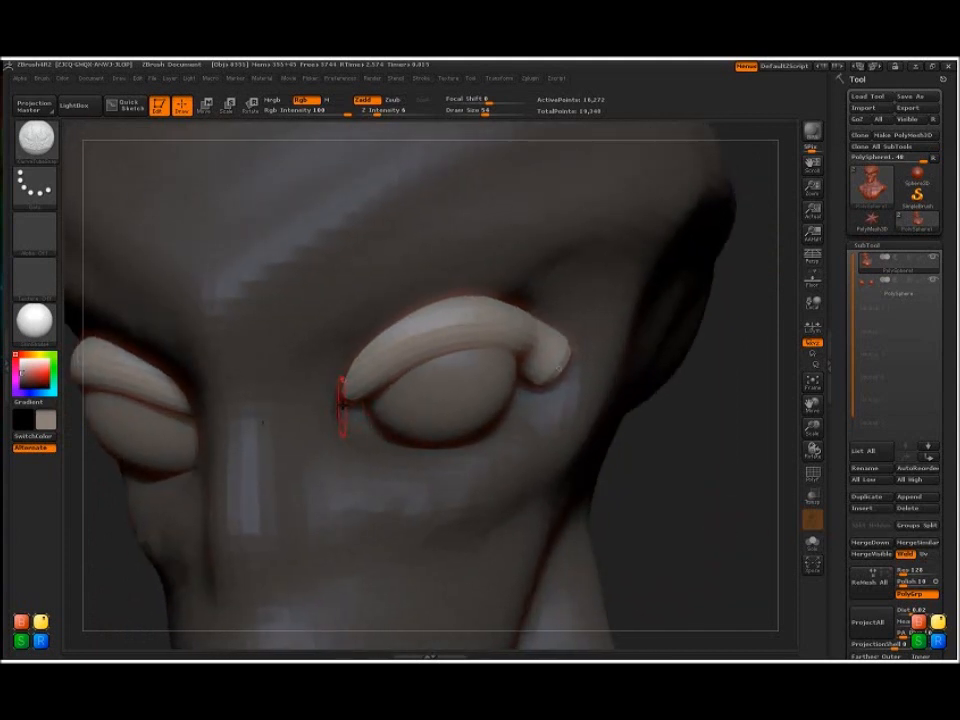
Trace CurveTube strokes under the eyes and pull their points snugly around the eyeballs.
drag(340, 410, 430, 415)
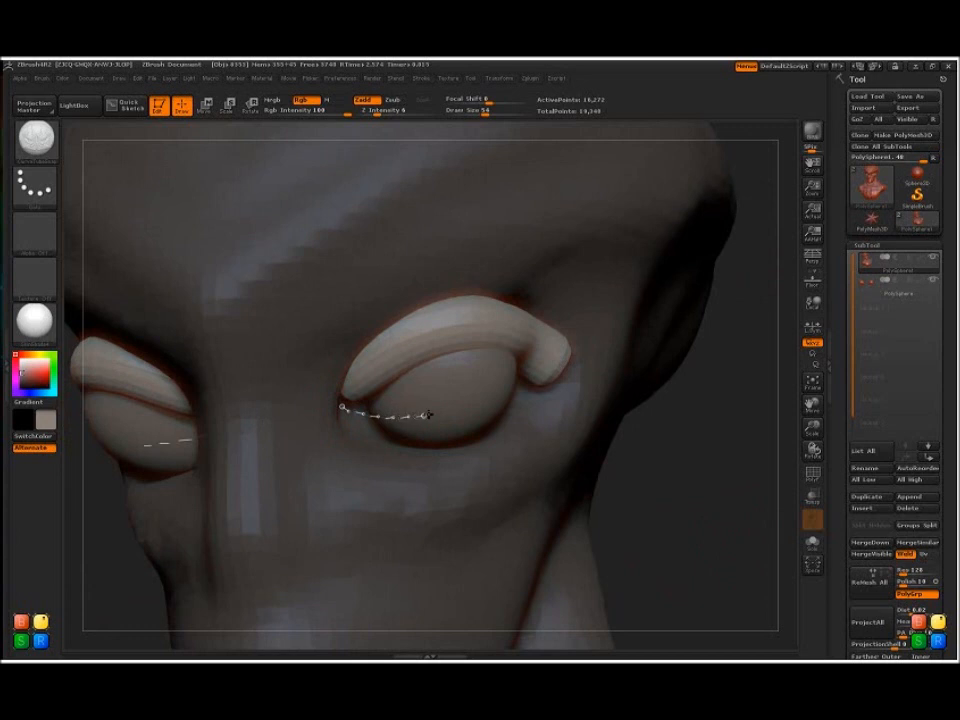
drag(345, 410, 550, 400)
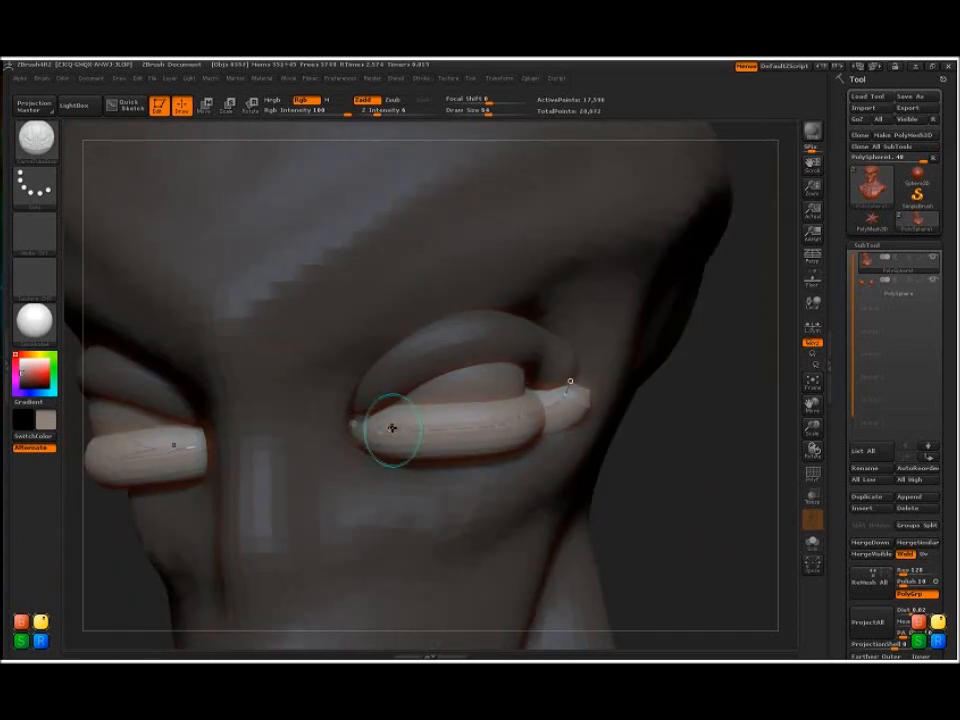
drag(393, 430, 415, 443)
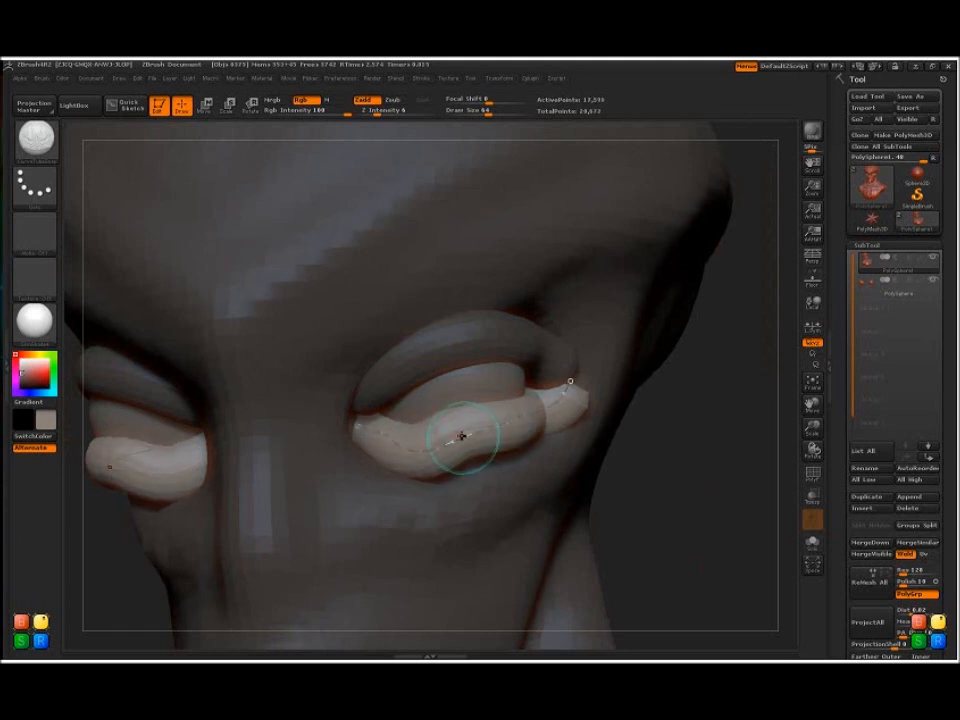
drag(460, 435, 490, 430)
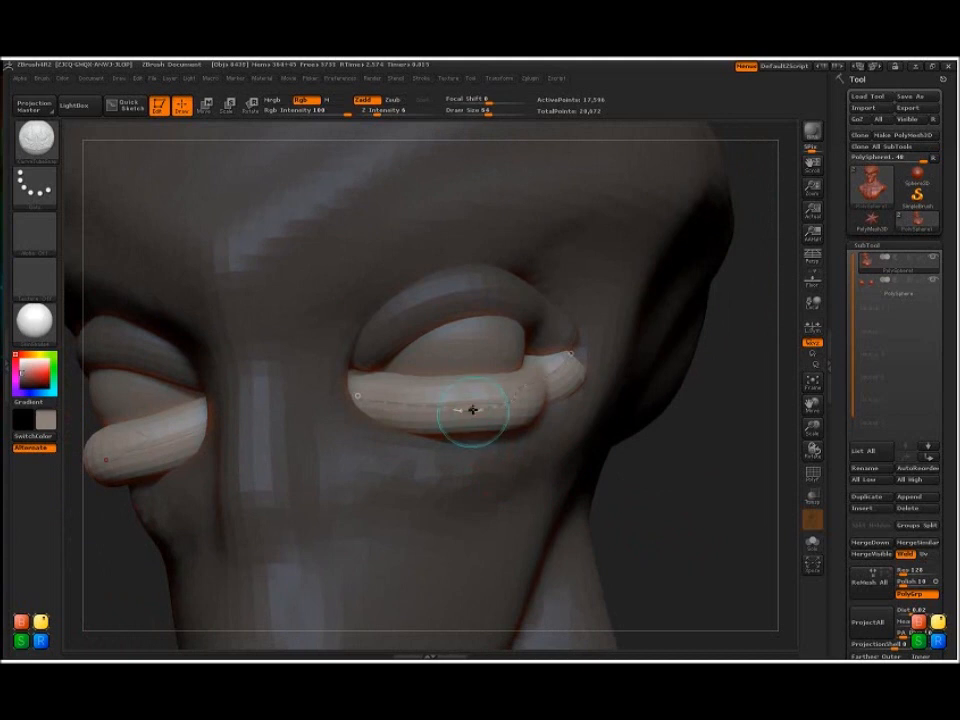
drag(473, 411, 443, 420)
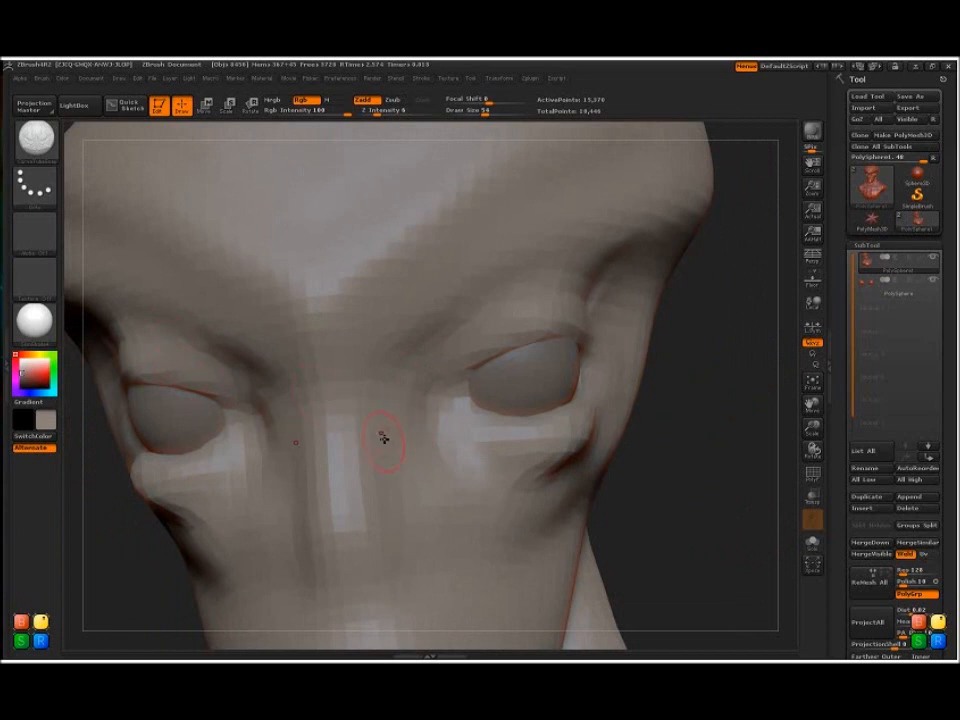
Merge the eyelid tubes with DynaMesh, then Clay Buildup beneath the eyes, cheeks and outer brow.
click(35, 140)
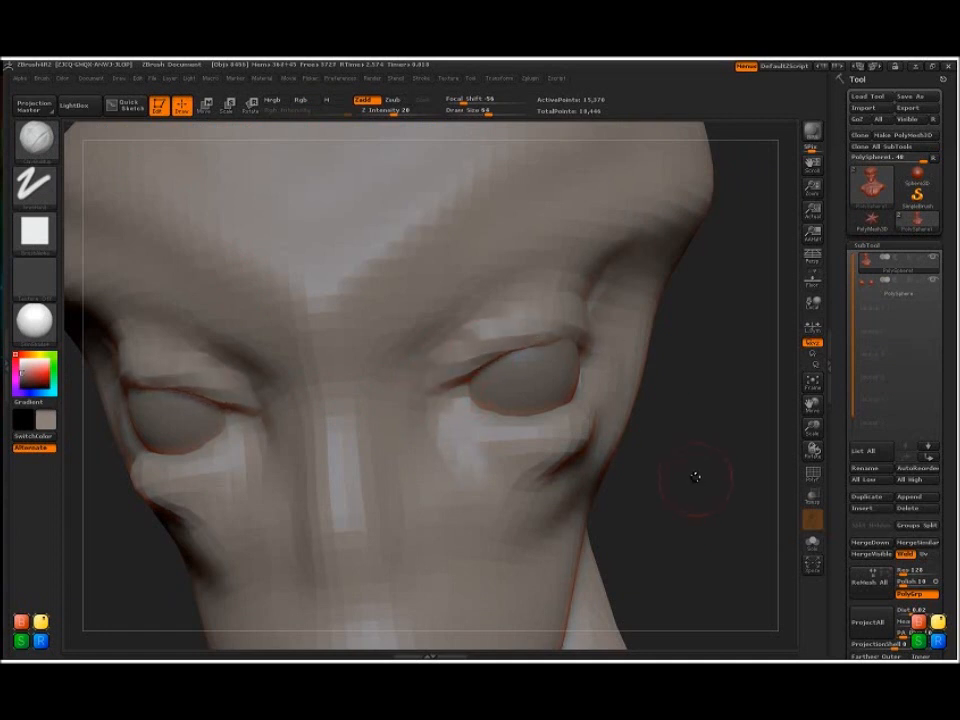
drag(697, 477, 322, 342)
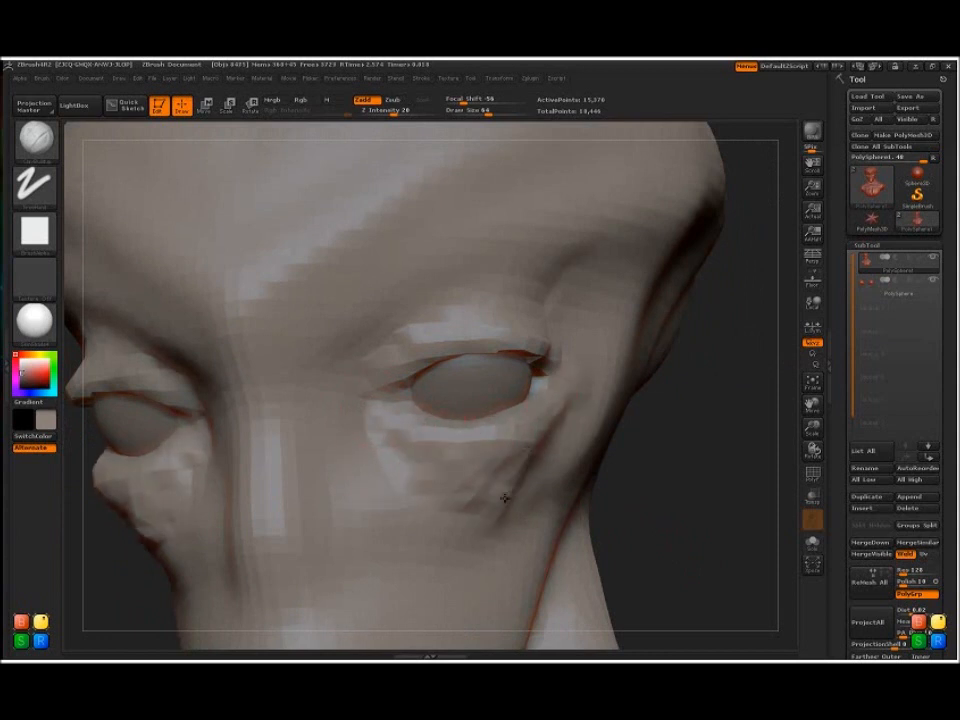
drag(505, 497, 713, 508)
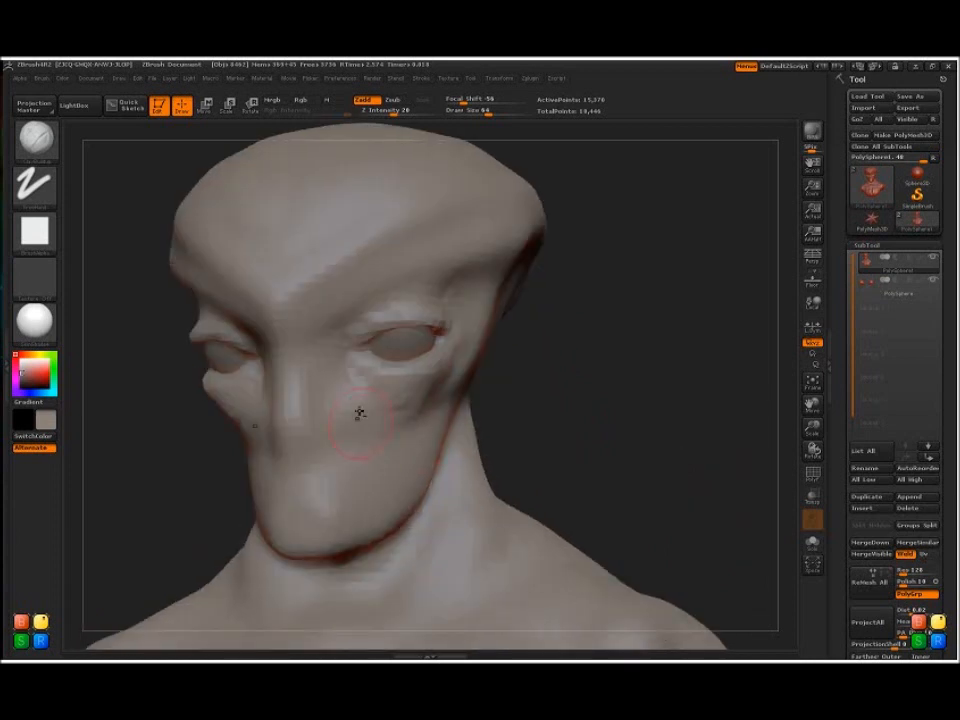
drag(360, 413, 397, 443)
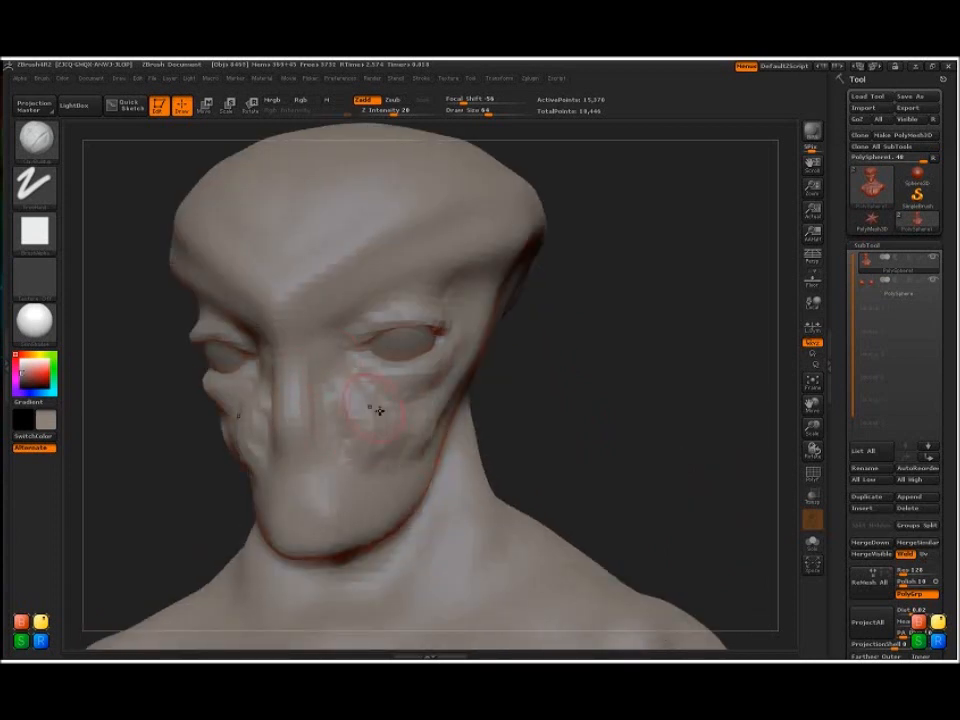
drag(400, 400, 355, 427)
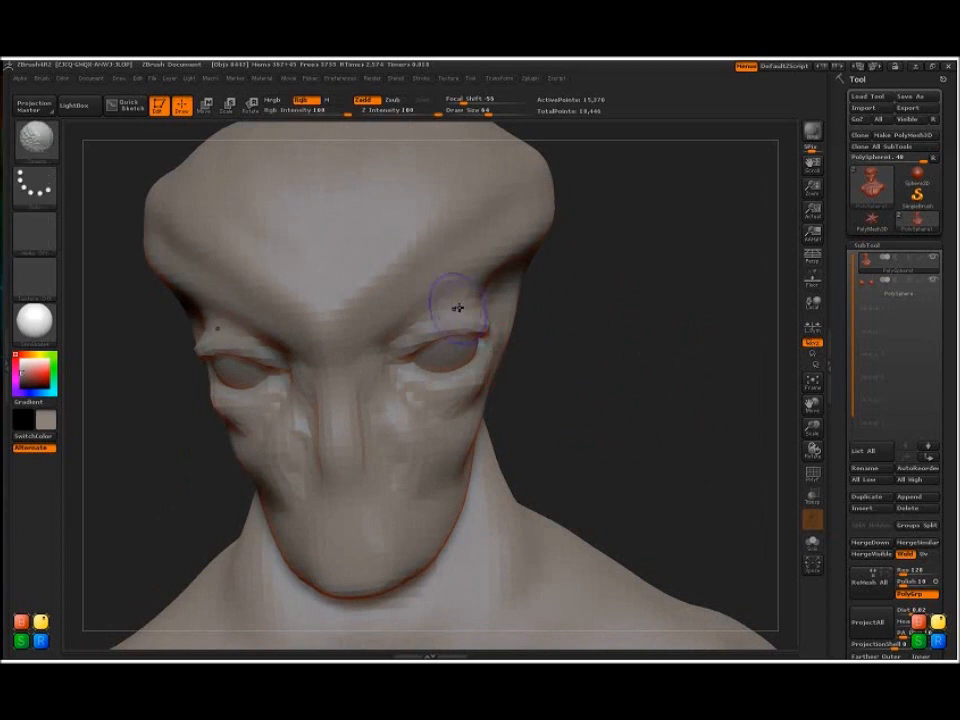
drag(458, 308, 658, 455)
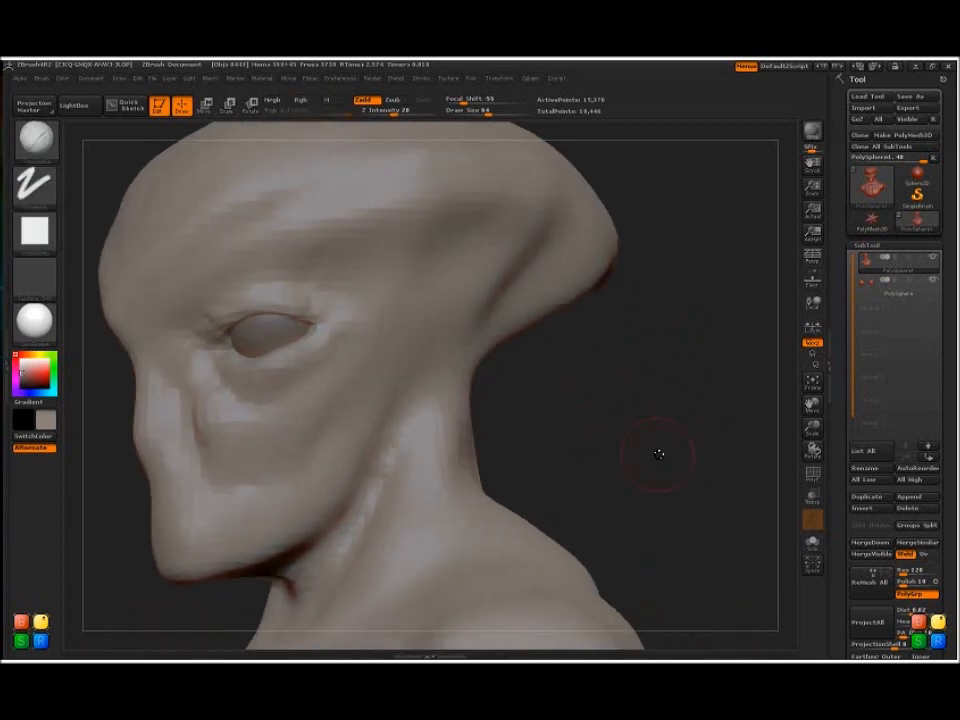
drag(658, 455, 349, 508)
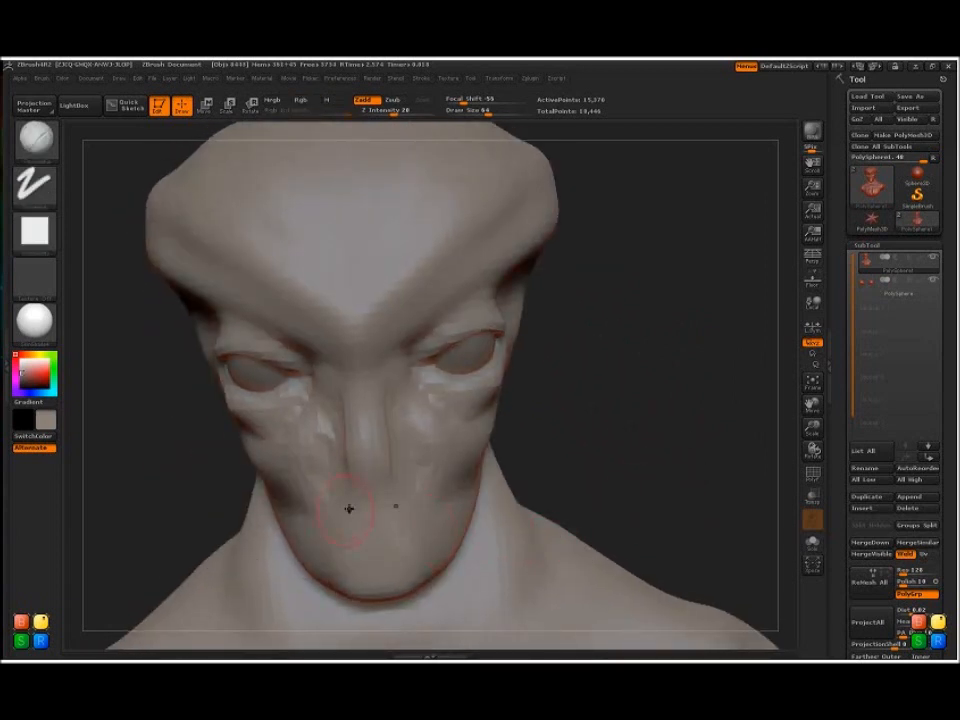